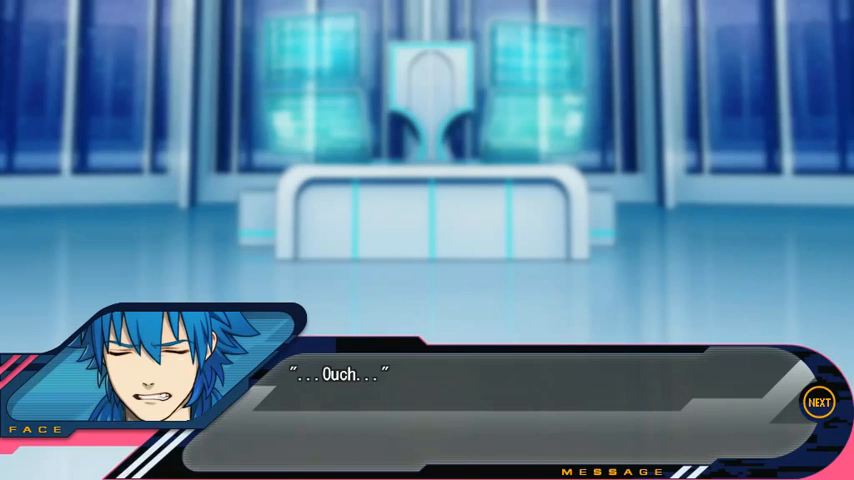
# - Advance from Aoba's "...Ouch..." and sweat narration into the sudden attack by the hooded fighter
pyautogui.click(818, 402)
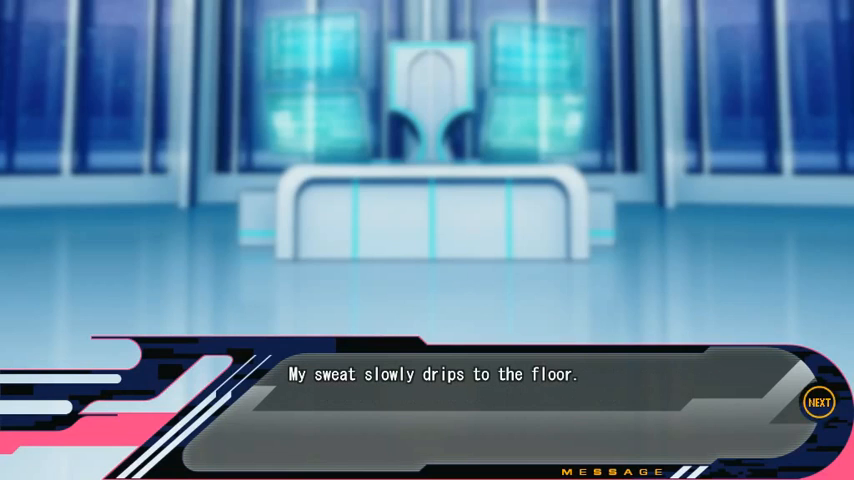
pyautogui.click(818, 401)
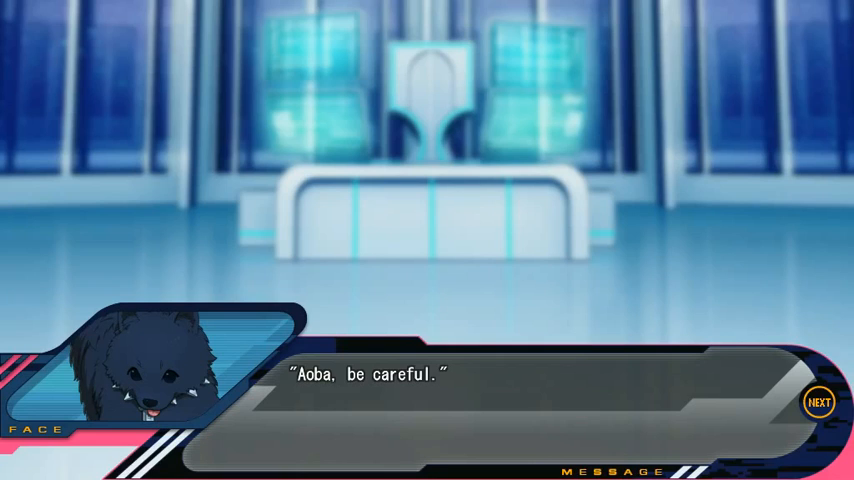
pyautogui.click(818, 403)
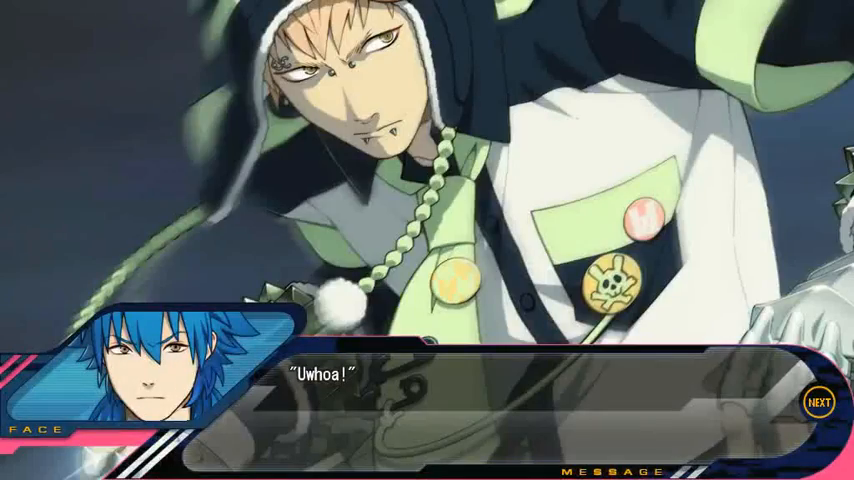
# - Read through the blocked punch and rapid blows to the glimpse of the opponent's face
pyautogui.click(818, 401)
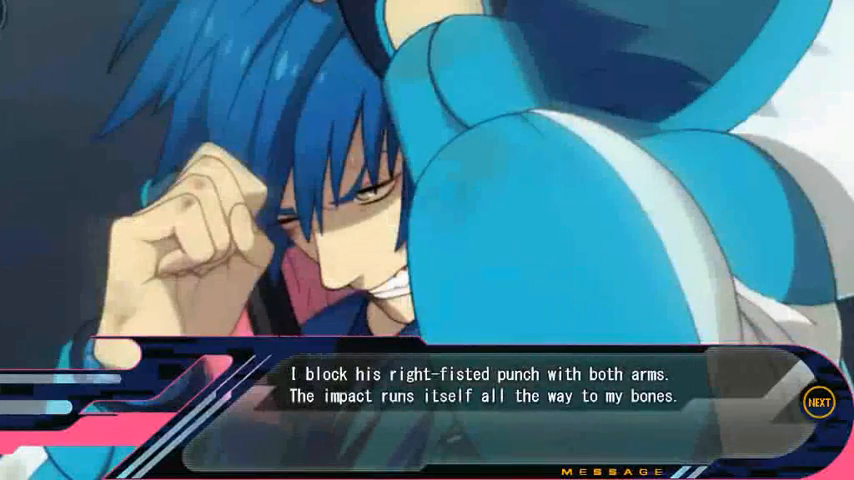
pyautogui.click(818, 402)
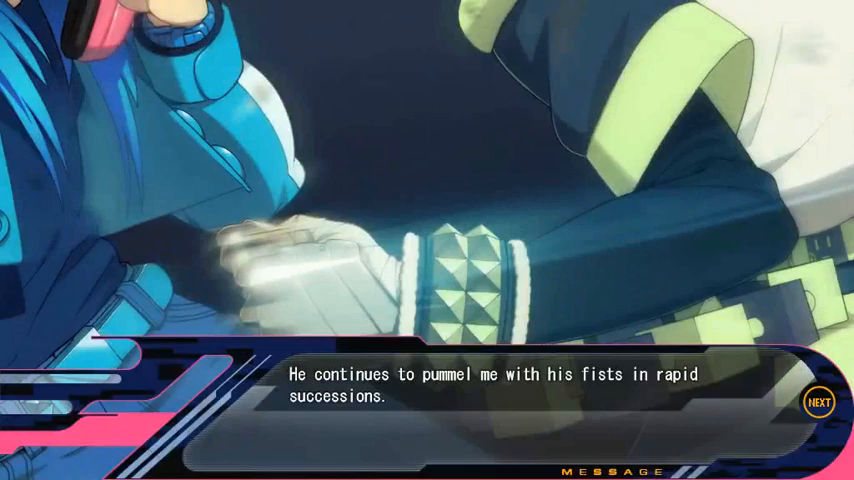
pyautogui.click(818, 401)
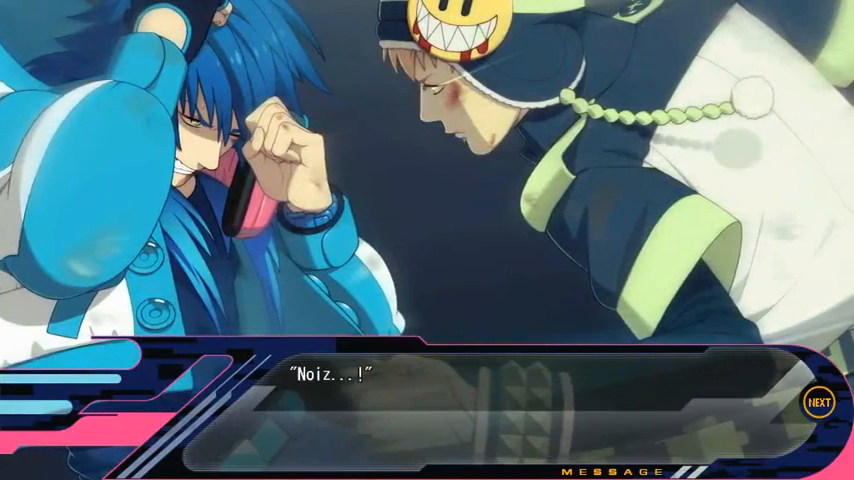
pyautogui.click(818, 401)
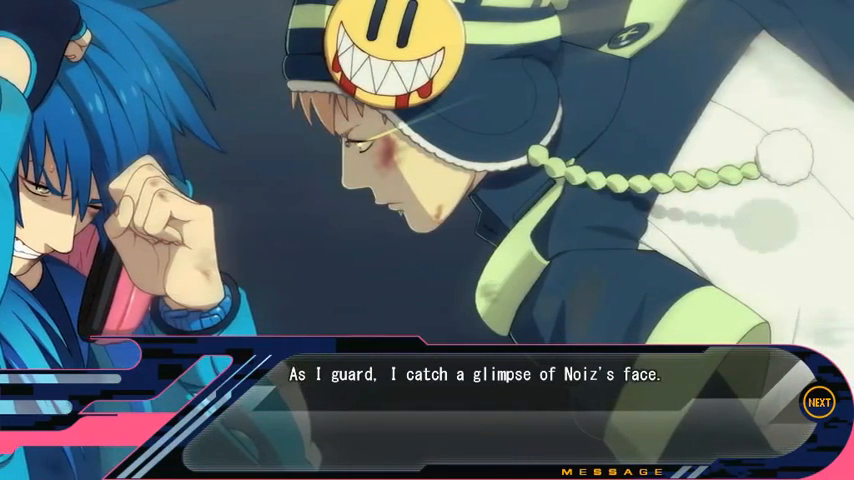
# - Continue past the line about his eyes to Aoba's startled "Guh!? Woah!" cry
pyautogui.click(817, 401)
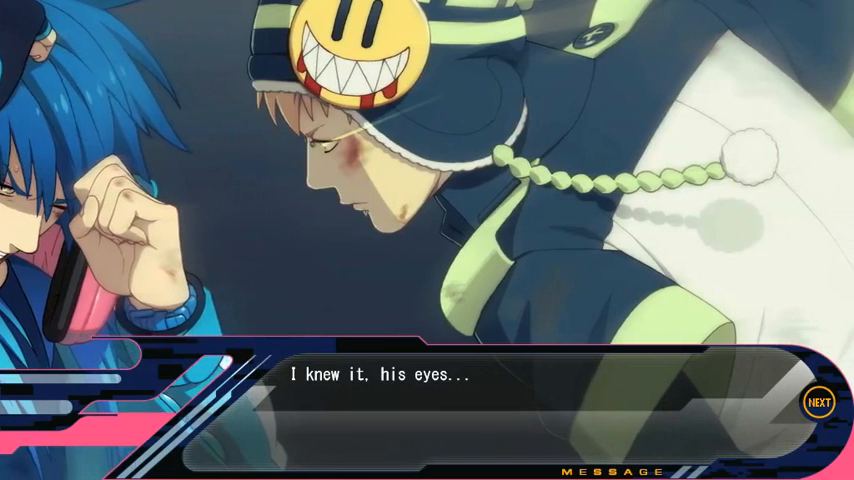
pyautogui.click(818, 401)
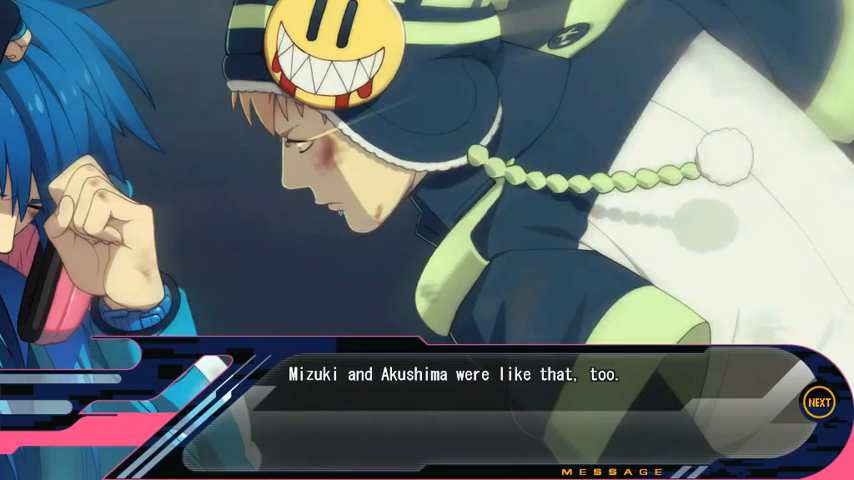
pyautogui.click(817, 401)
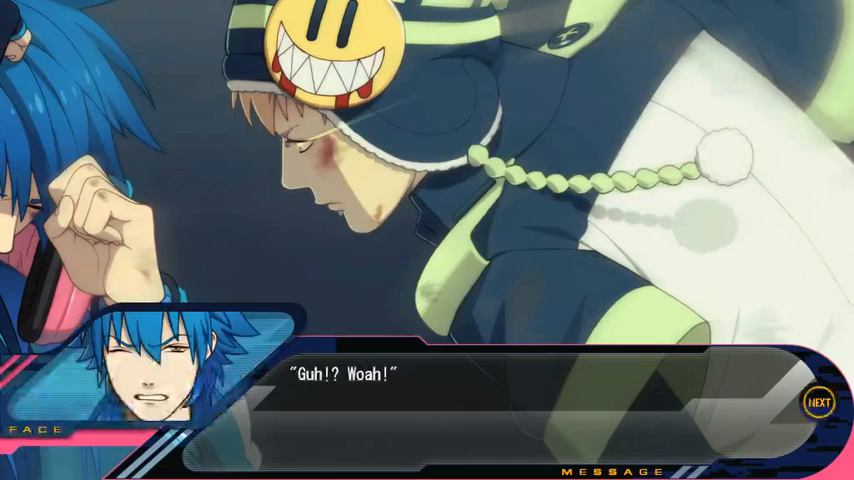
pyautogui.click(824, 401)
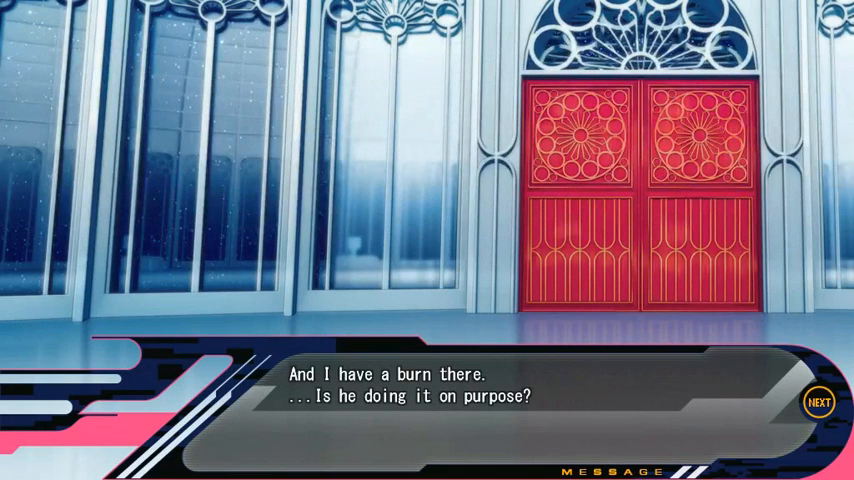
# - Advance past the burn narration and Aoba's reluctance to fight until "...Again."
pyautogui.click(818, 401)
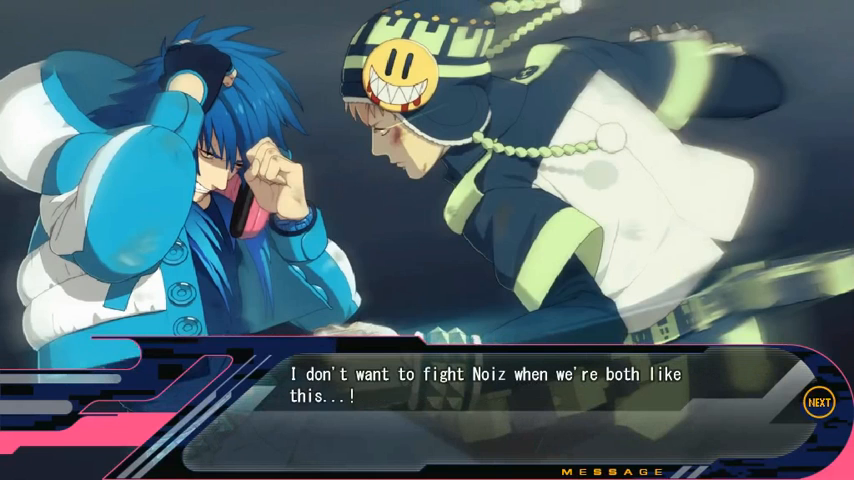
pyautogui.click(818, 402)
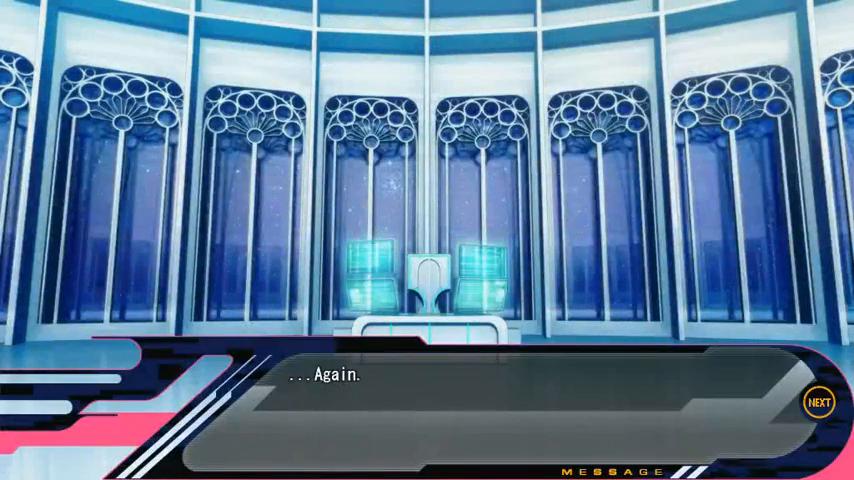
# - Read the returning headache and gripped-forehead lines until everything goes dark and silent
pyautogui.click(817, 401)
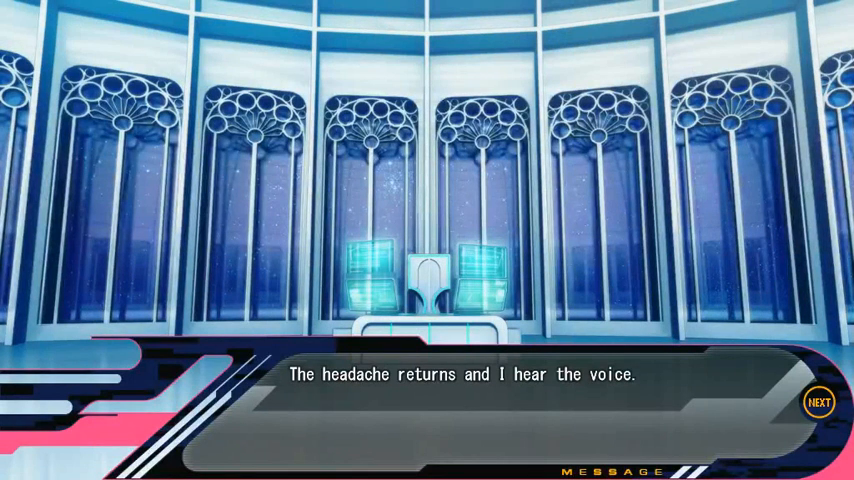
pyautogui.click(817, 401)
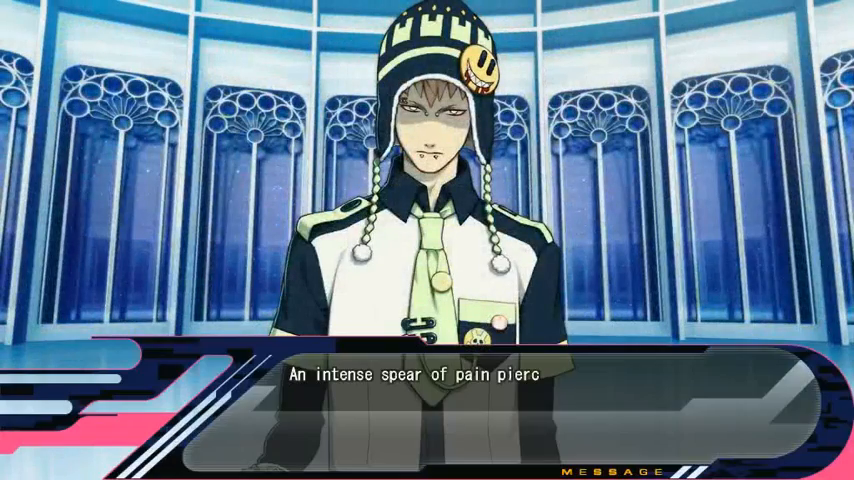
pyautogui.click(427, 380)
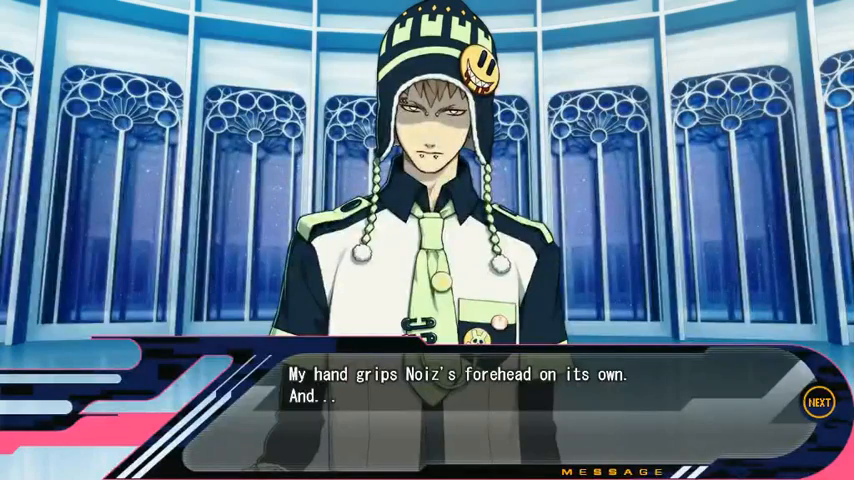
pyautogui.click(817, 401)
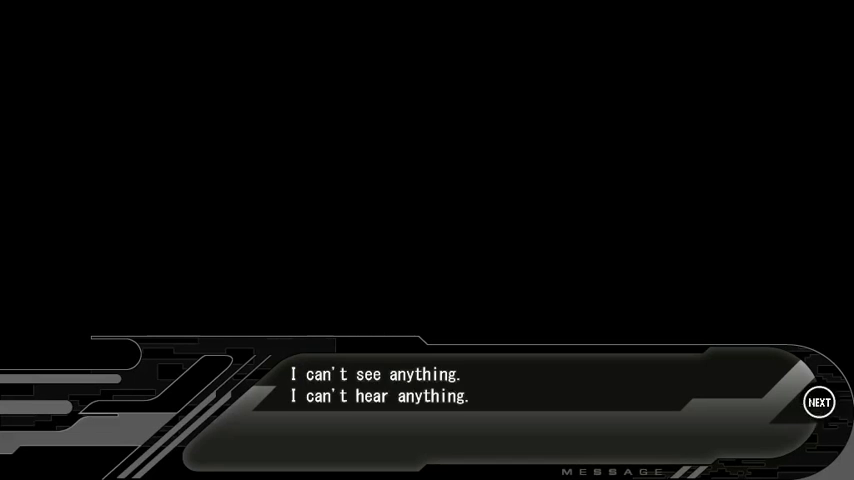
# - Advance through the darkness lines to the hole opening and white light filling the room
pyautogui.click(818, 401)
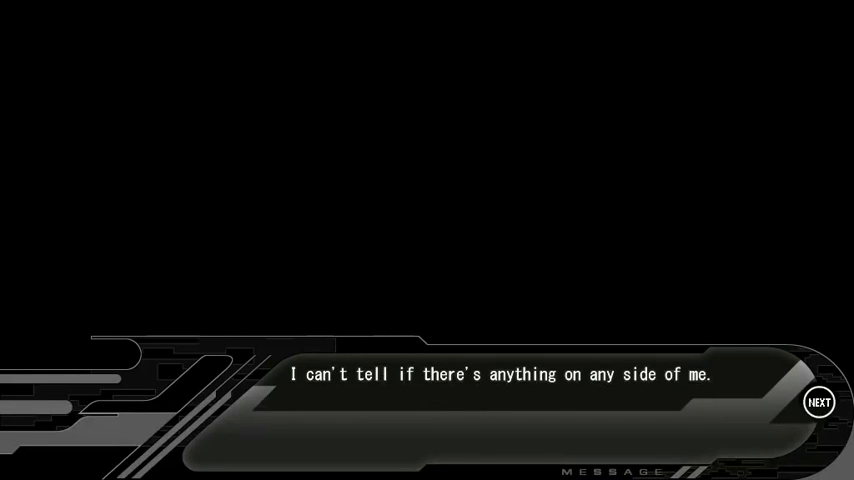
pyautogui.click(818, 401)
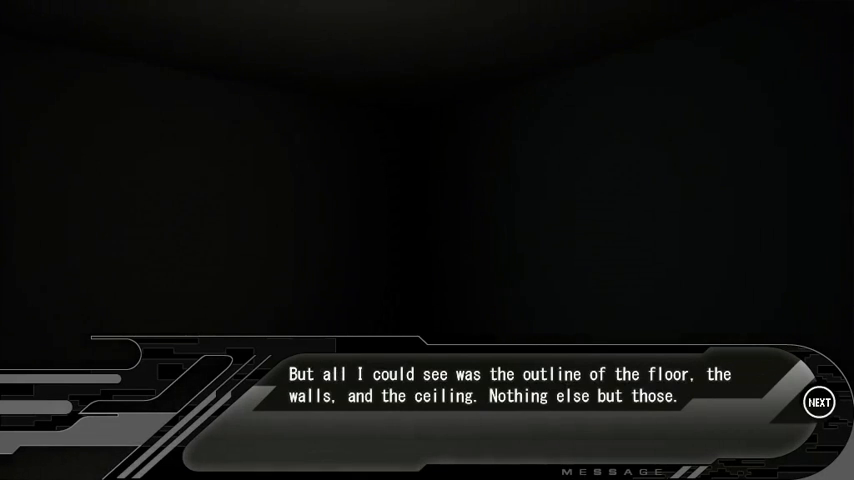
pyautogui.click(818, 402)
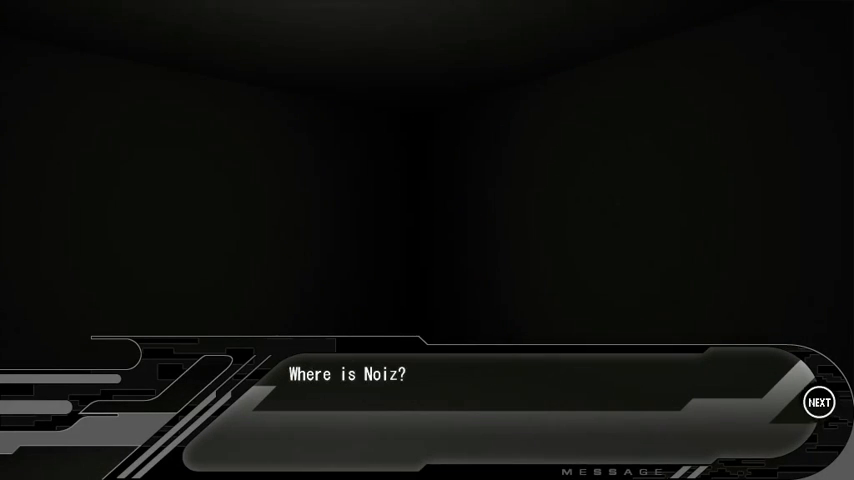
pyautogui.click(817, 401)
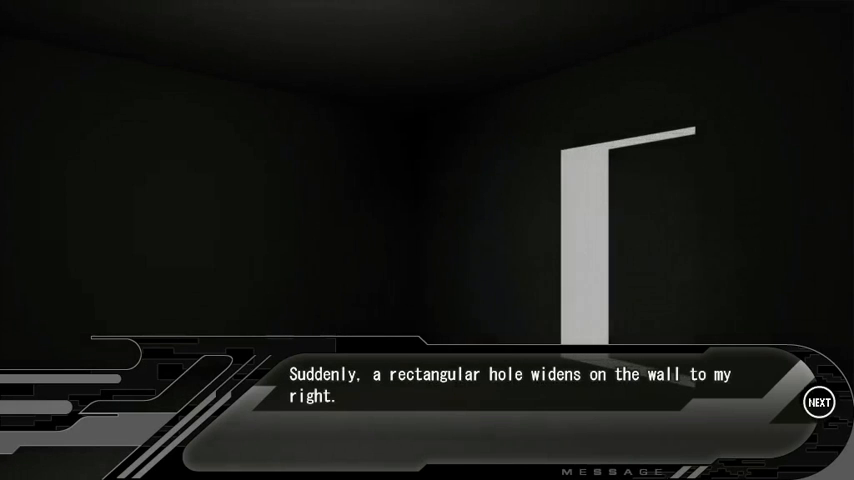
pyautogui.click(817, 401)
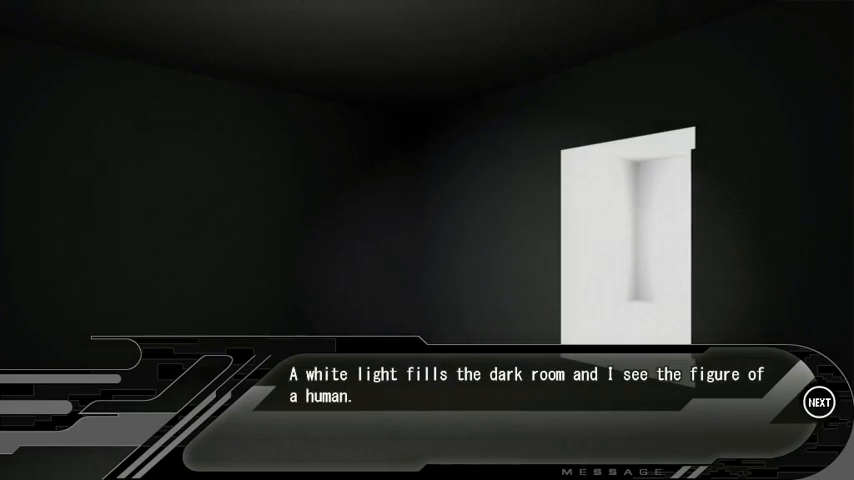
# - Continue as masked figures file in and gather, ending on the spinning crying mask
pyautogui.click(816, 401)
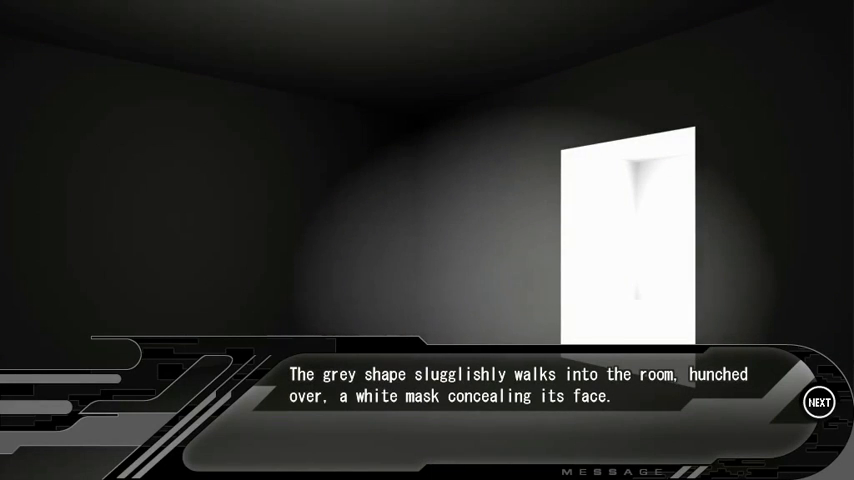
pyautogui.click(817, 401)
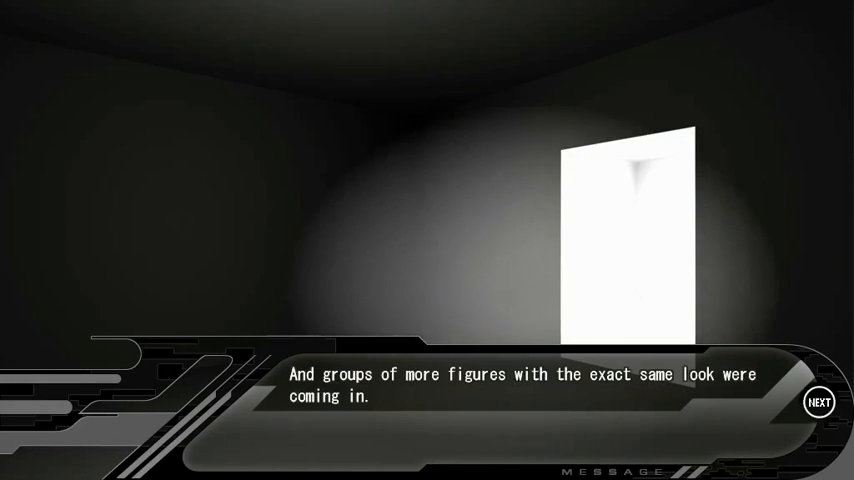
pyautogui.click(817, 401)
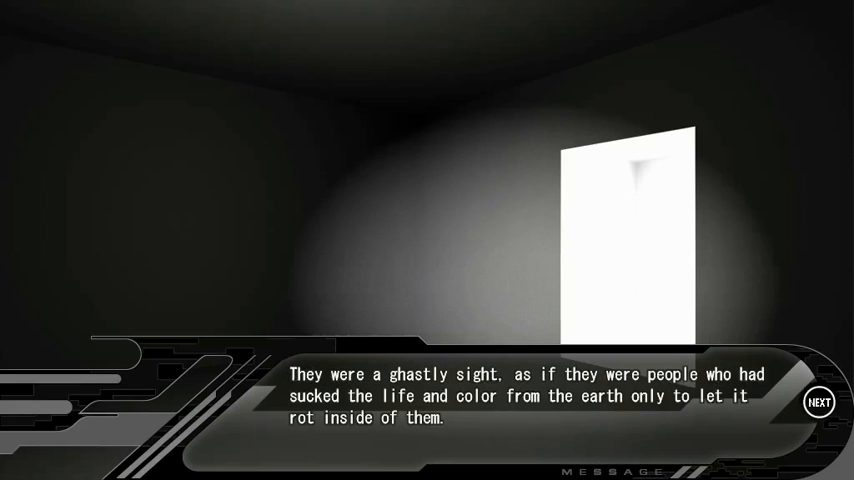
pyautogui.click(818, 401)
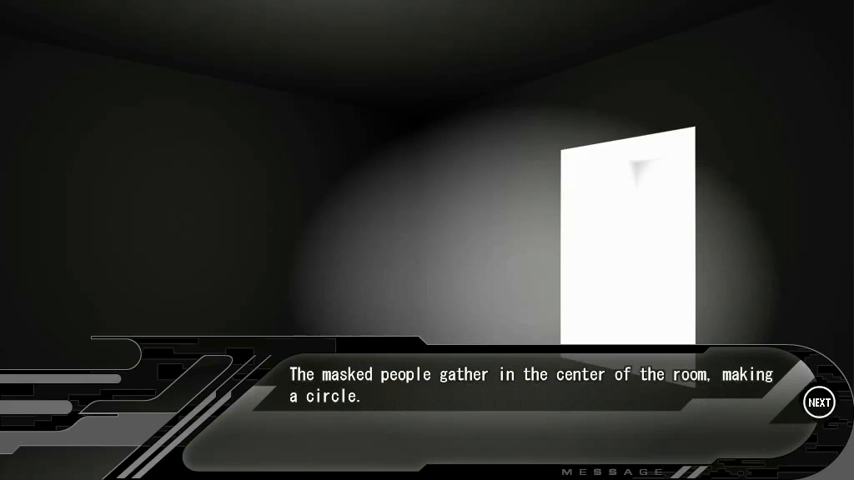
pyautogui.click(817, 401)
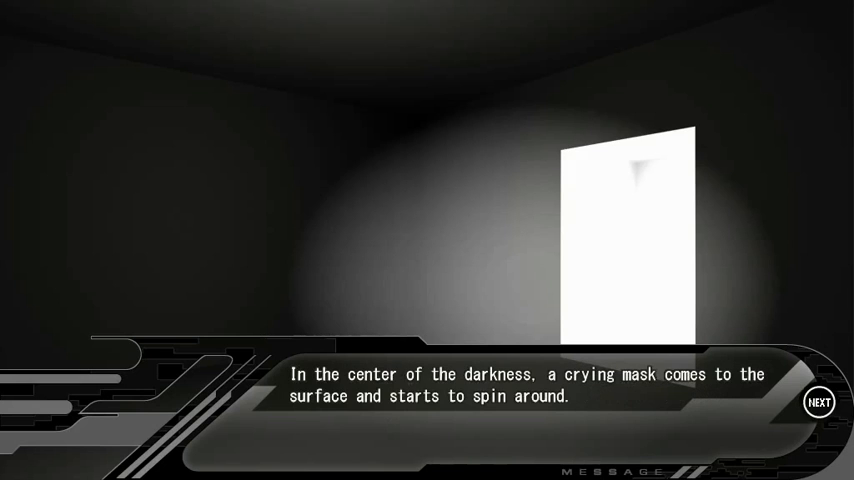
# - Advance past noticing something inside the circle into the static-filled voiceless vision
pyautogui.click(817, 401)
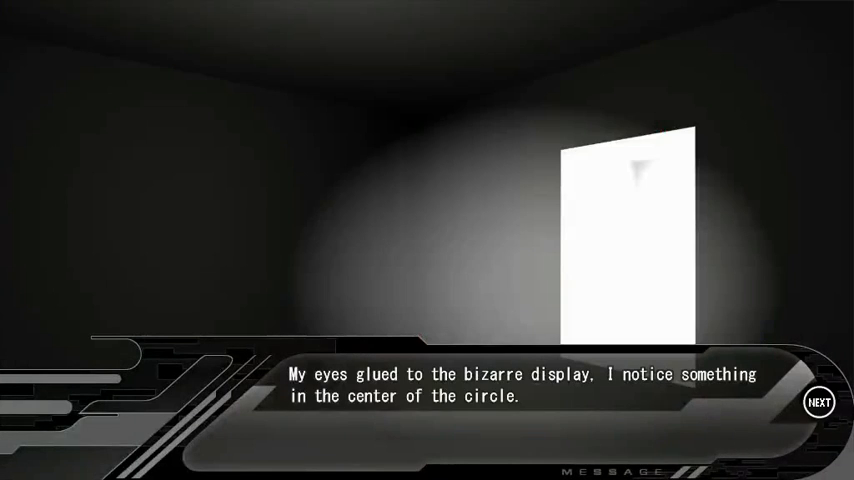
pyautogui.click(818, 401)
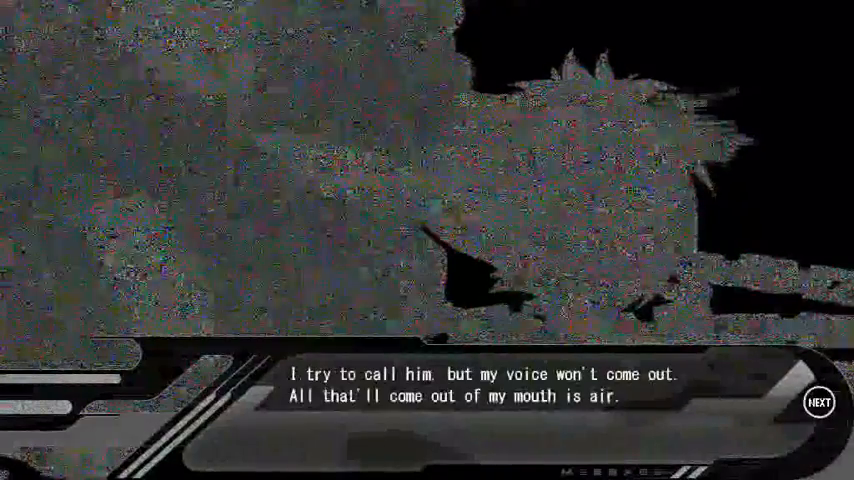
# - Read past the strangely moving masks to the voice about lingering shame
pyautogui.click(818, 401)
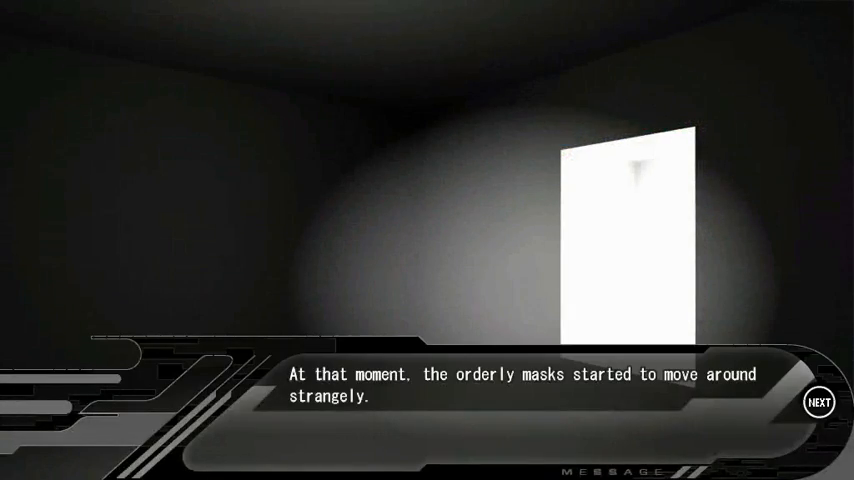
pyautogui.click(817, 401)
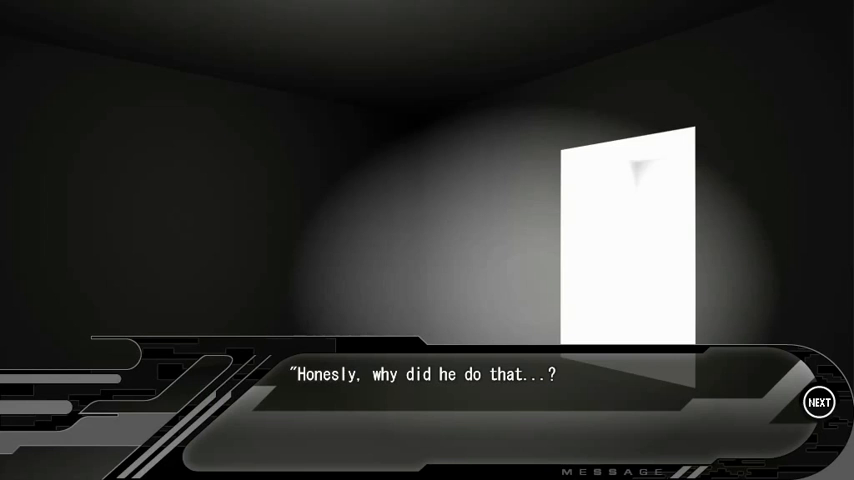
pyautogui.click(817, 401)
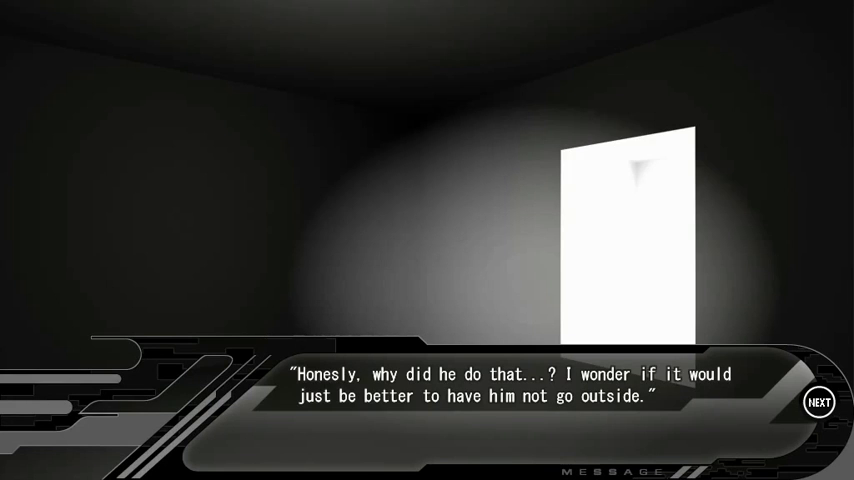
pyautogui.click(817, 401)
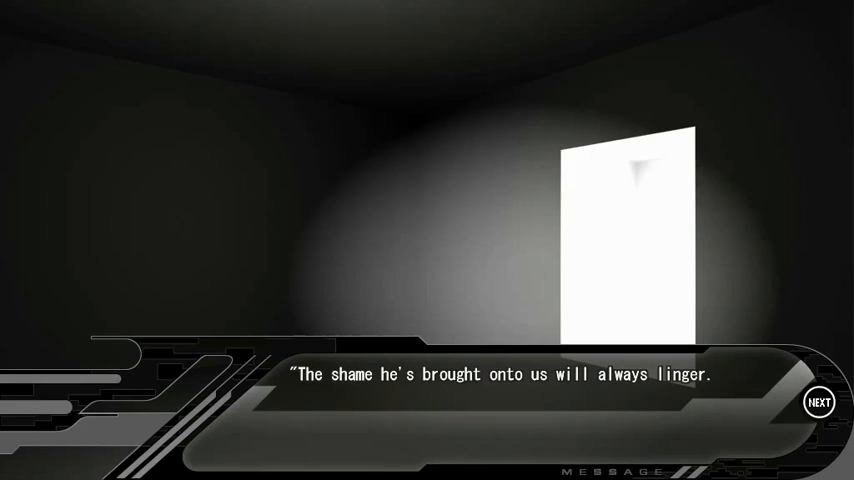
# - Continue the masked voices refusing to let him out until Aoba's silent ellipsis line
pyautogui.click(818, 401)
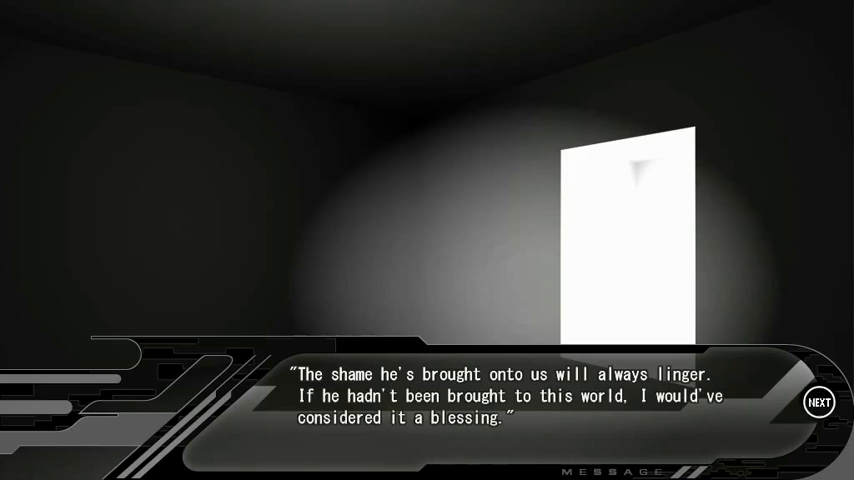
pyautogui.click(817, 401)
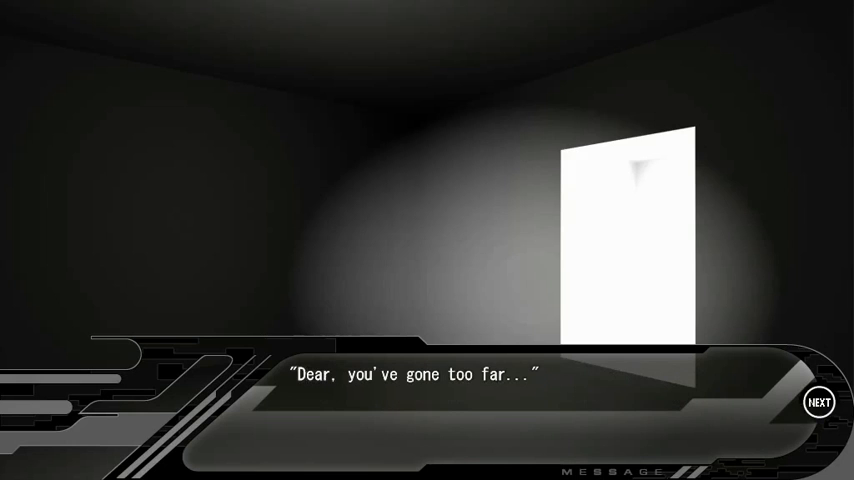
pyautogui.click(817, 401)
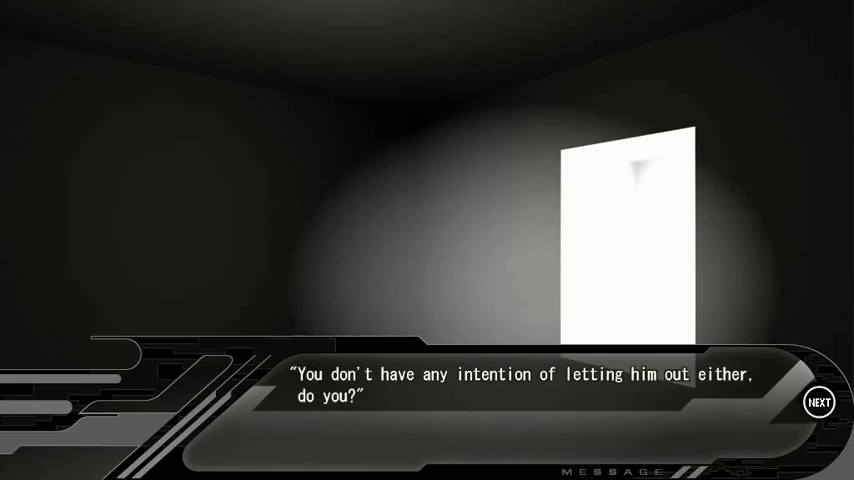
pyautogui.click(817, 401)
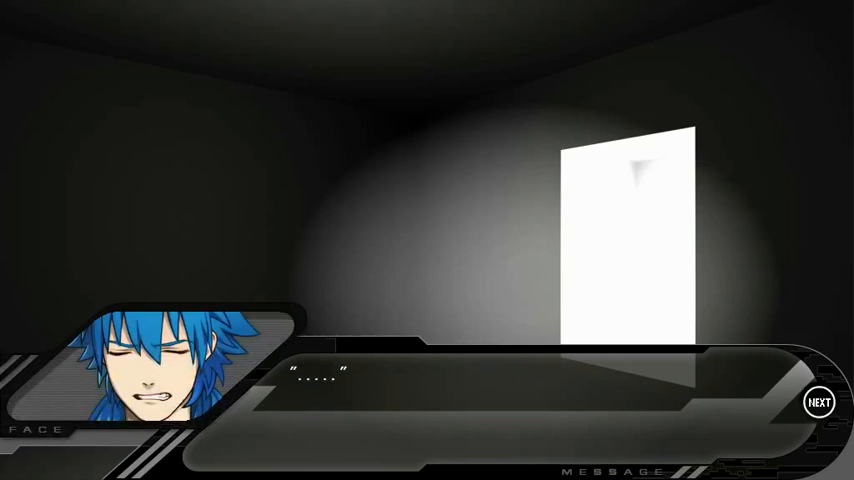
# - Advance through Aoba's shout and push through the crowd to the swaying white hands
pyautogui.click(817, 401)
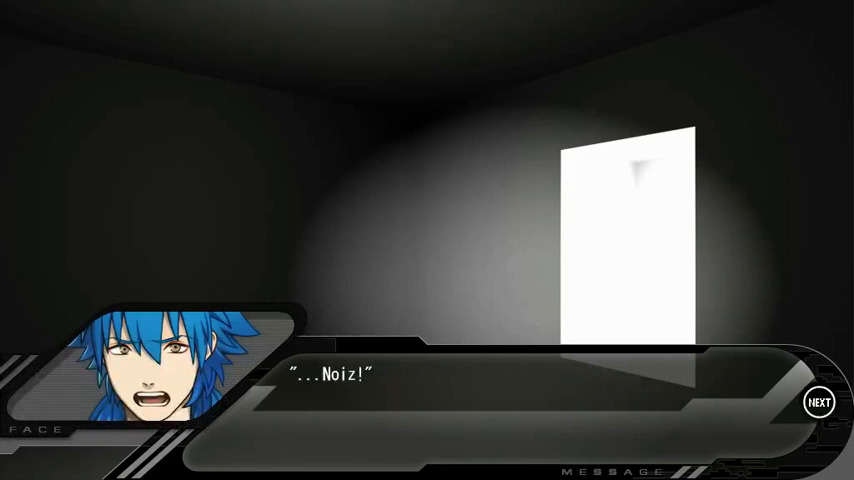
pyautogui.click(817, 401)
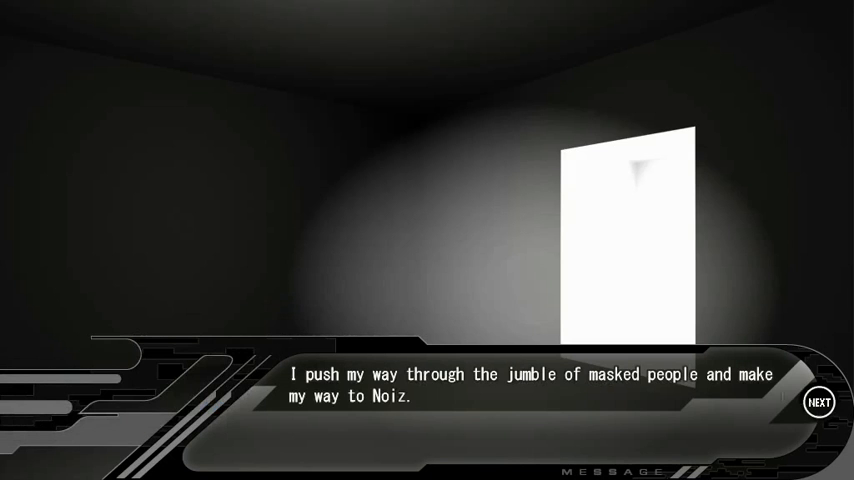
pyautogui.click(817, 401)
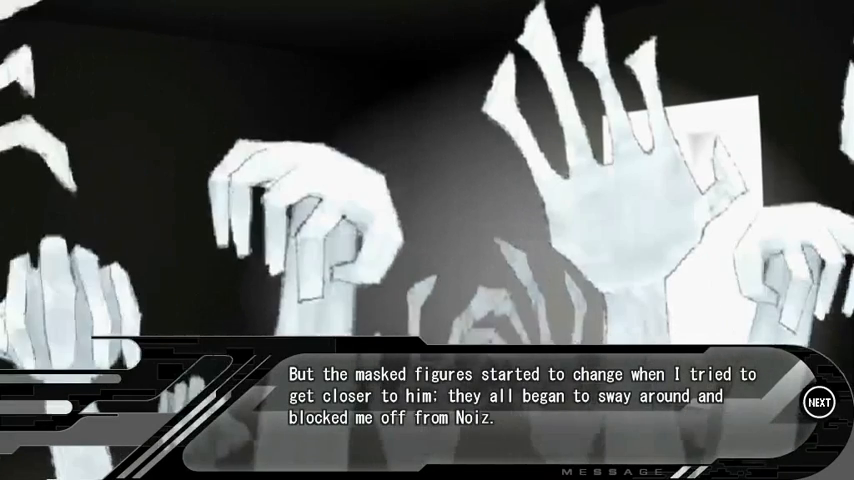
# - Read the disgusting feeling, sneering masks and warping fingers narration
pyautogui.click(816, 402)
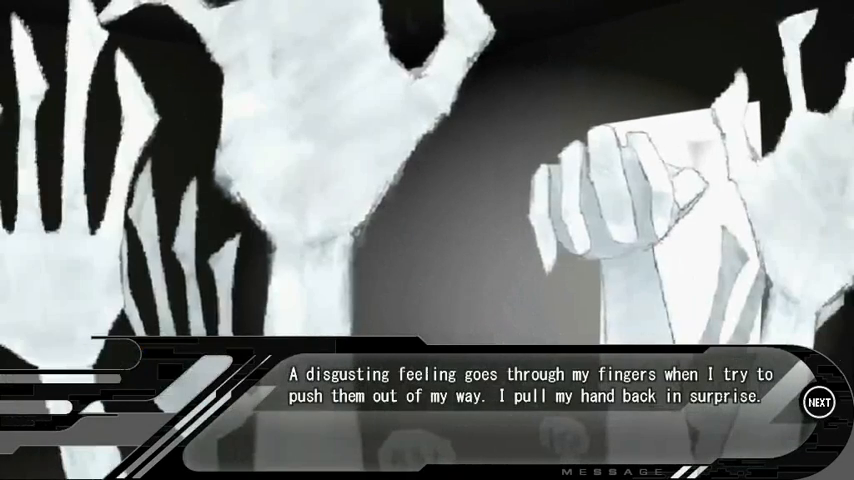
pyautogui.click(819, 402)
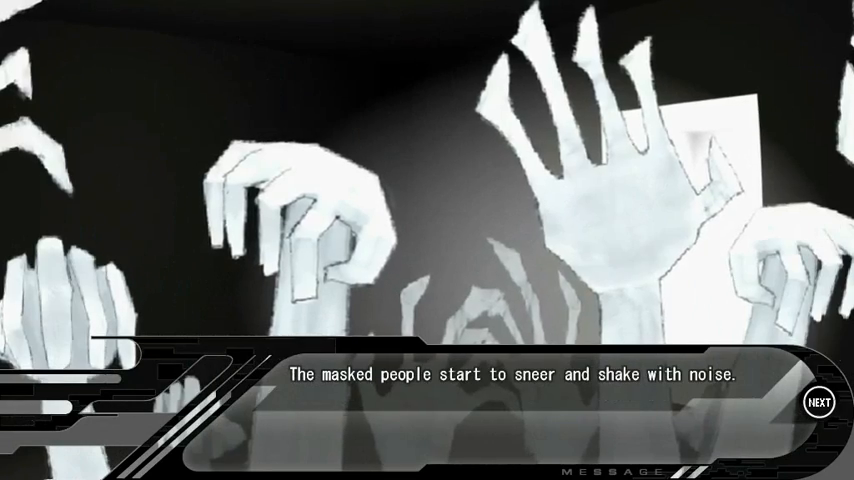
pyautogui.click(817, 403)
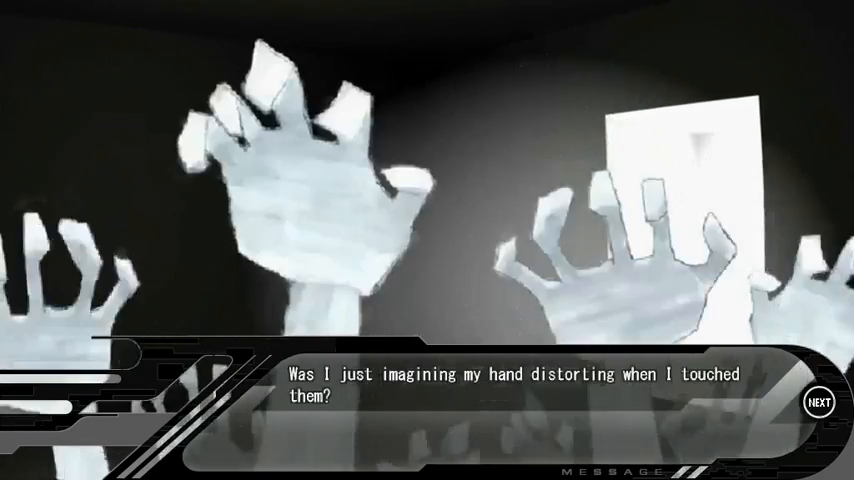
pyautogui.click(817, 401)
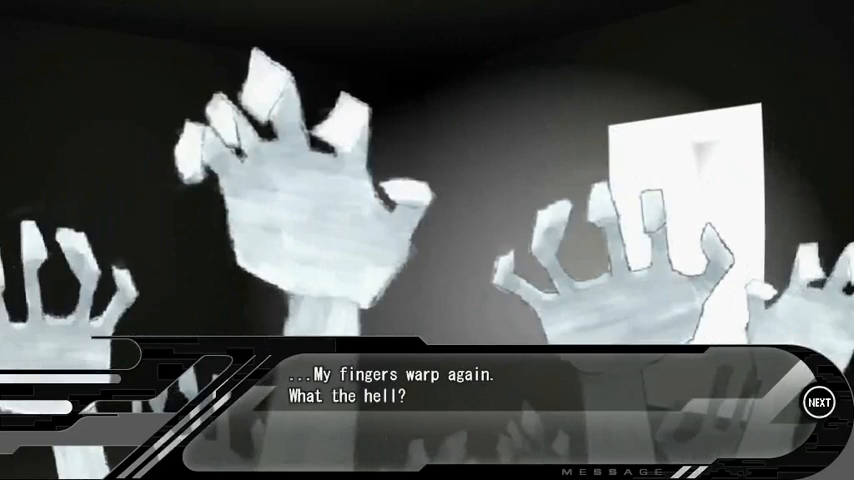
pyautogui.click(817, 402)
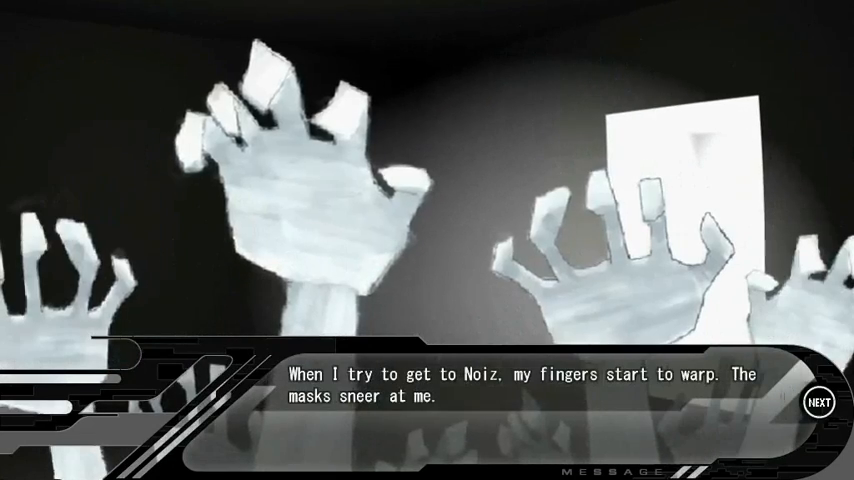
# - Continue pushing through the masks until "...This isn't reality. This isn't real."
pyautogui.click(818, 403)
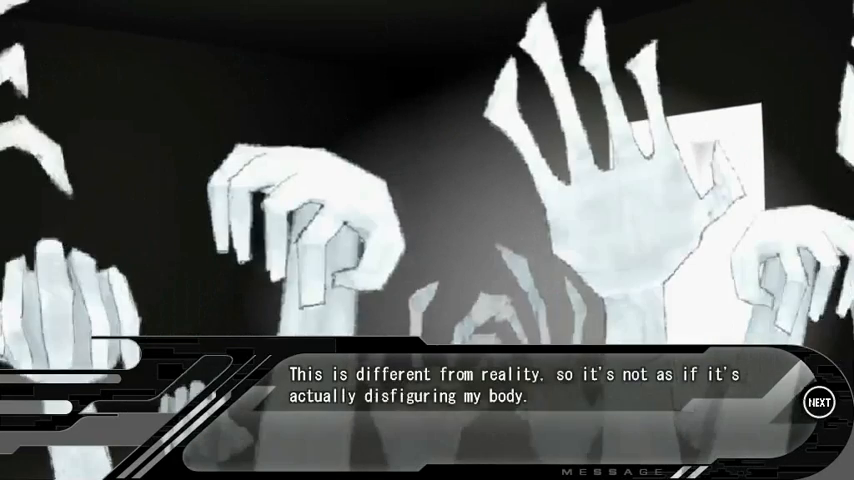
pyautogui.click(818, 402)
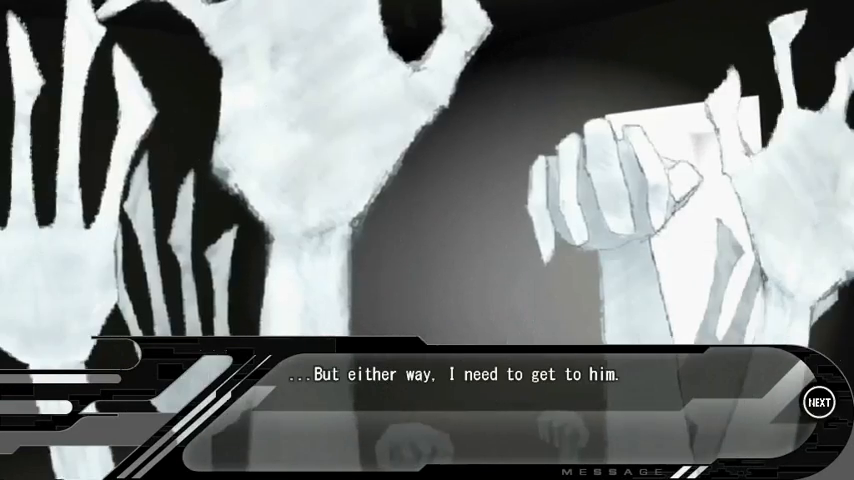
pyautogui.click(817, 401)
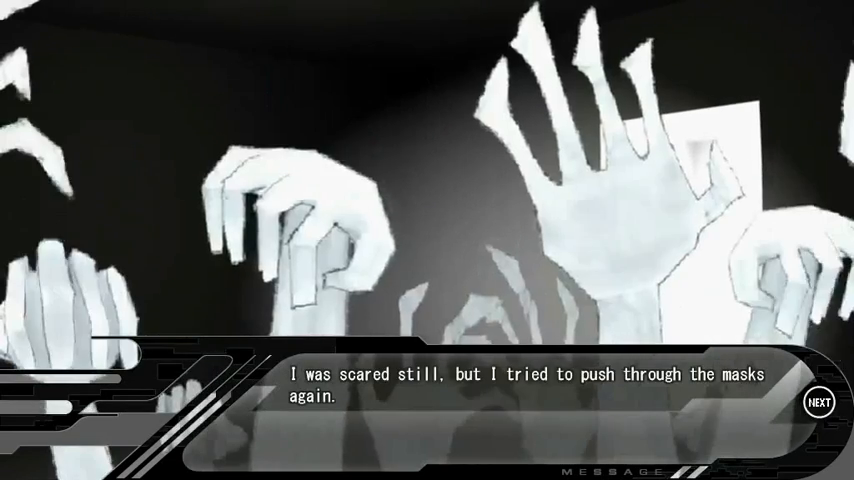
pyautogui.click(817, 402)
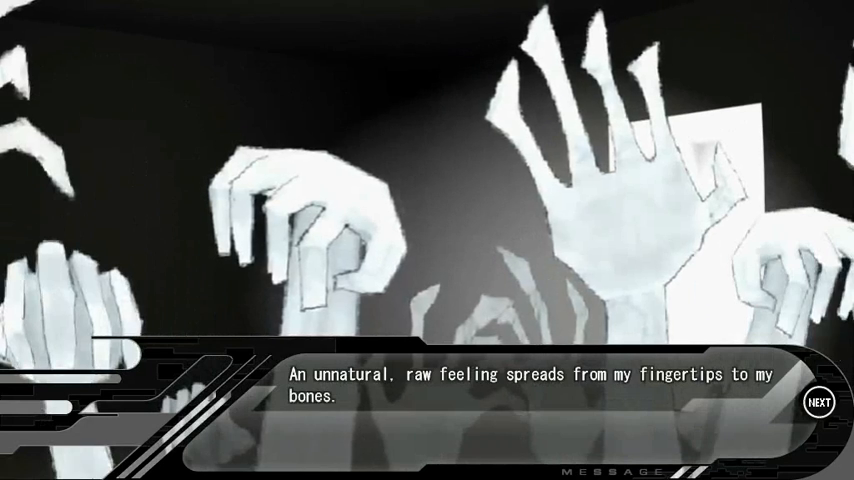
pyautogui.click(818, 402)
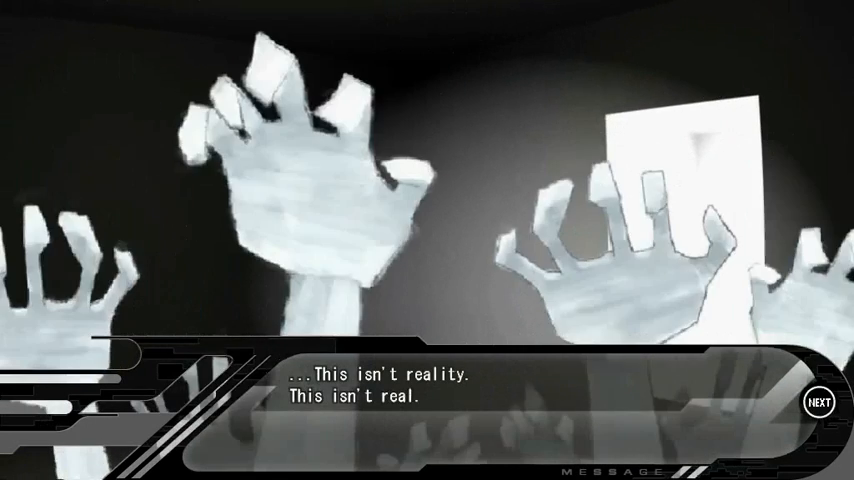
# - Advance past the dead sound and Noiz cowering in chains to the empty dark room
pyautogui.click(816, 401)
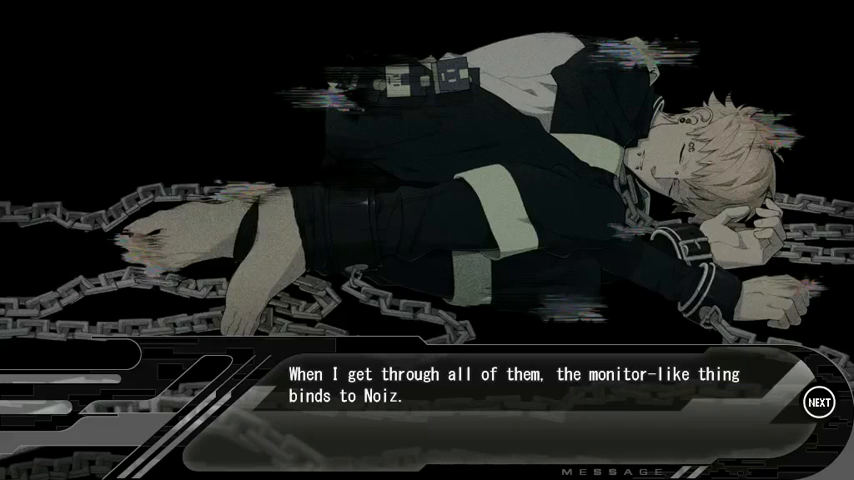
pyautogui.click(817, 401)
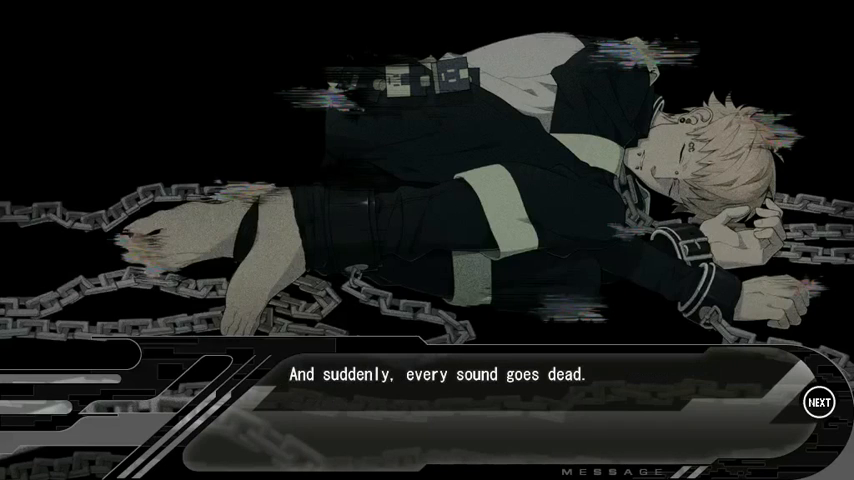
pyautogui.click(818, 401)
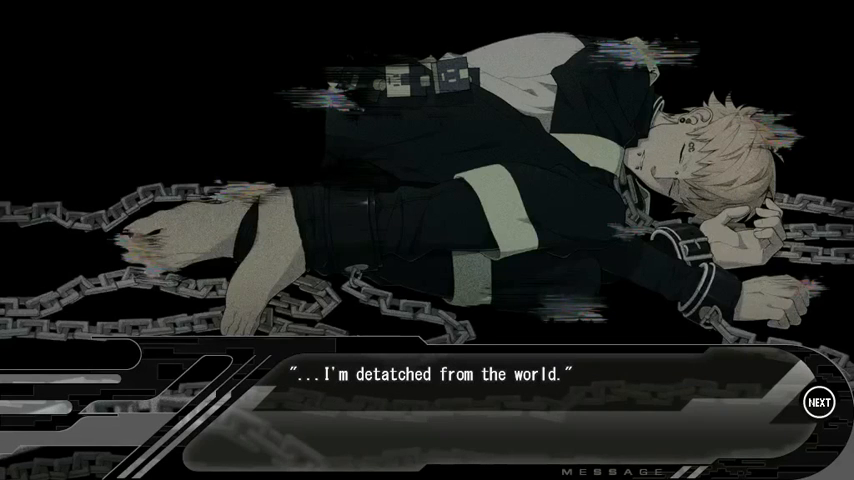
pyautogui.click(817, 401)
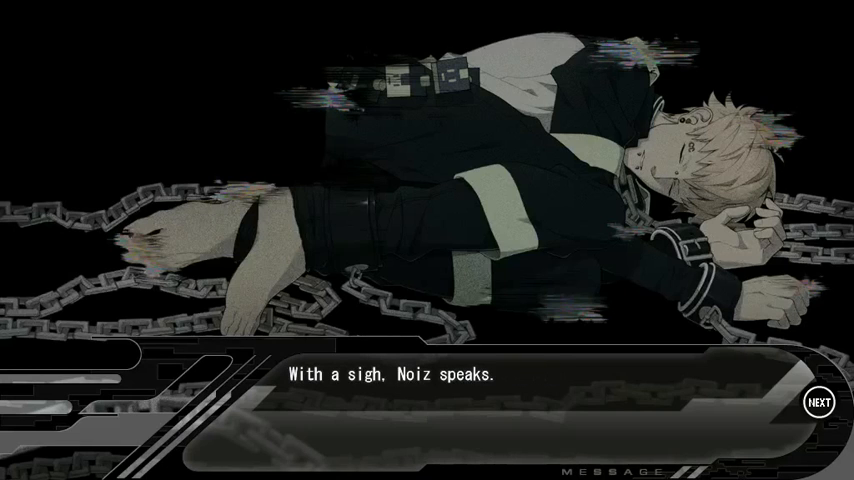
pyautogui.click(816, 401)
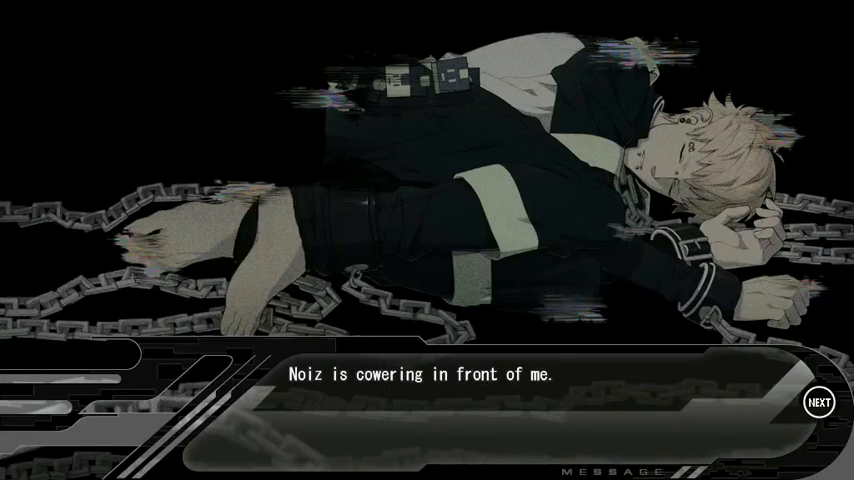
pyautogui.click(817, 401)
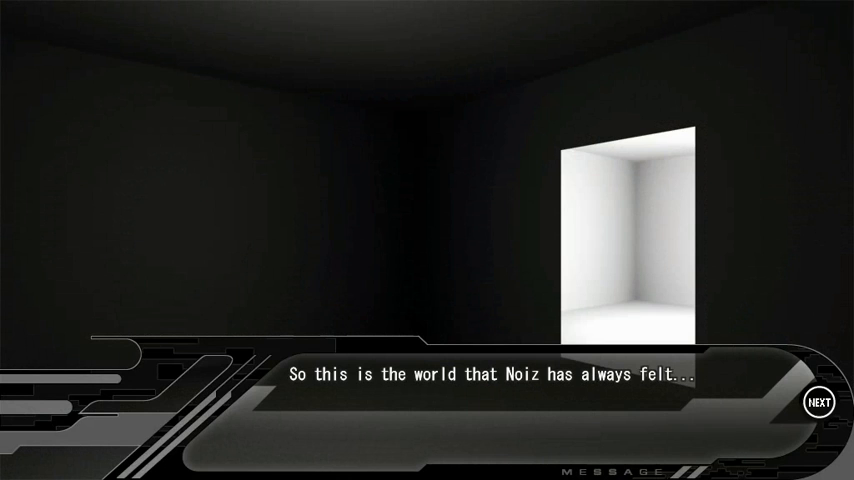
# - Read the abandonment and isolation lines to the shackled Noiz close-up and trying to free him
pyautogui.click(818, 402)
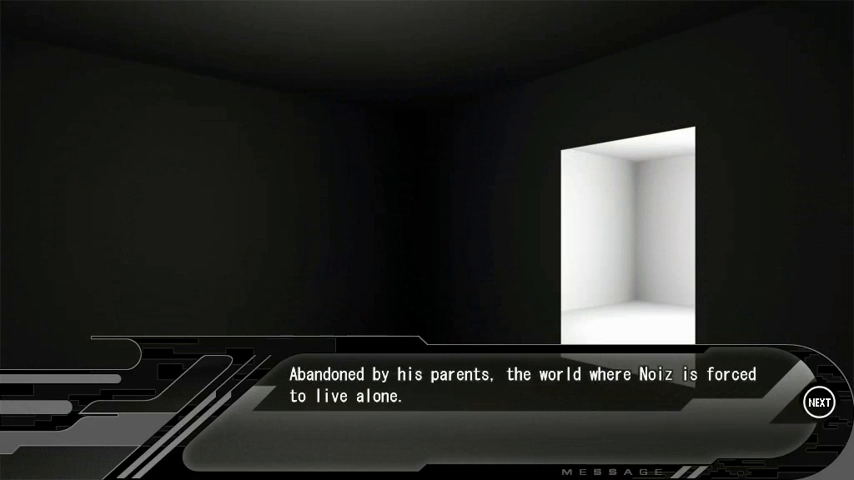
pyautogui.click(818, 401)
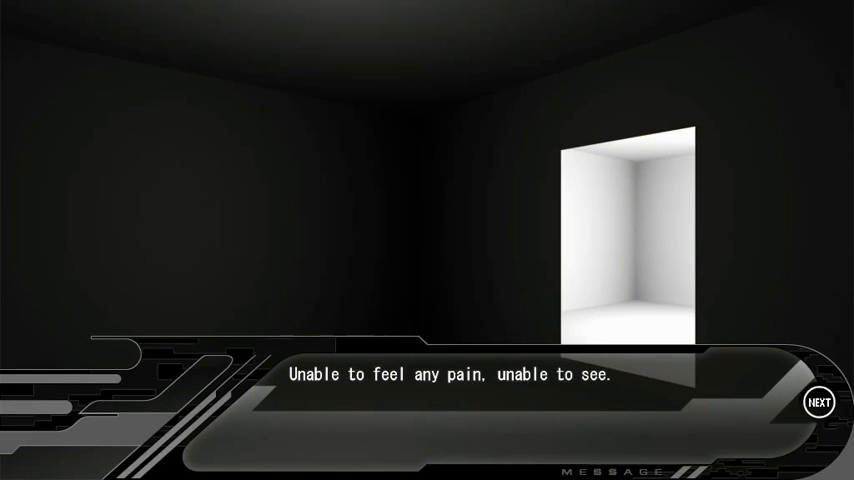
pyautogui.click(817, 401)
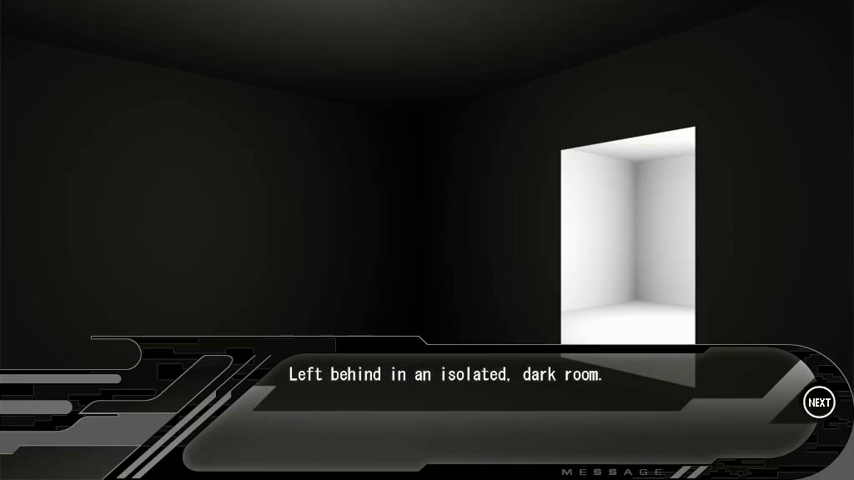
pyautogui.click(817, 402)
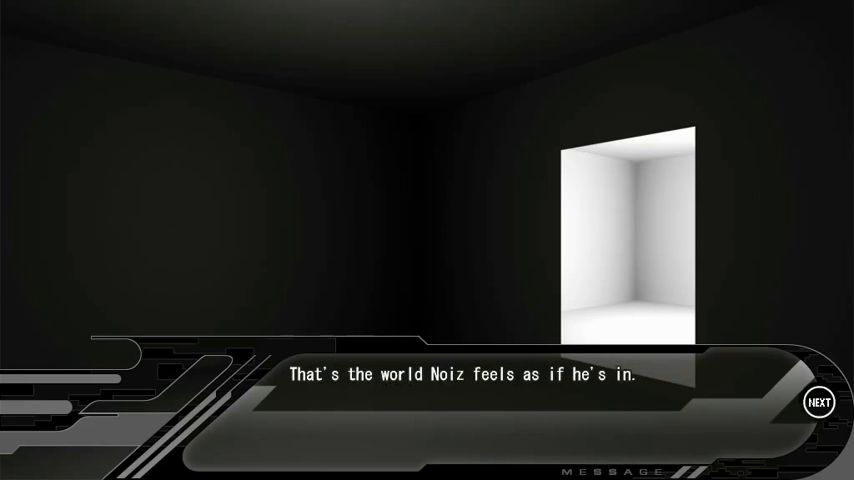
pyautogui.click(817, 402)
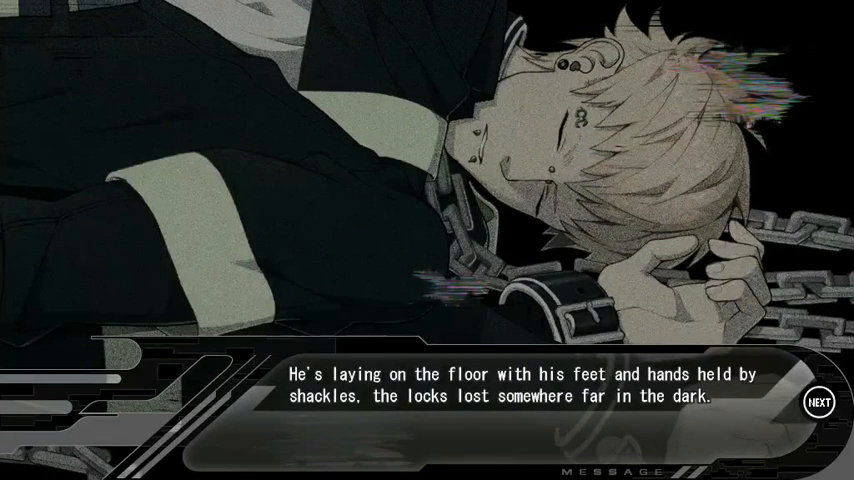
pyautogui.click(817, 402)
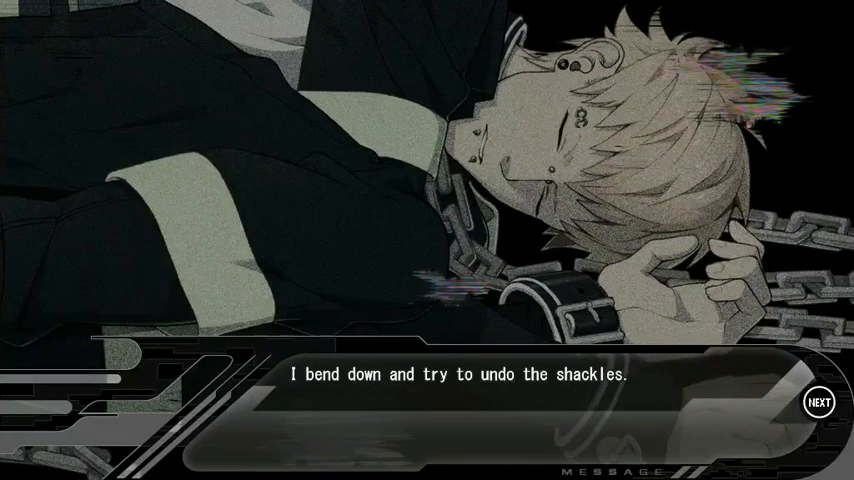
# - Continue as Noiz's eyes open, he touches Aoba's cheek and his long red tongue appears
pyautogui.click(817, 401)
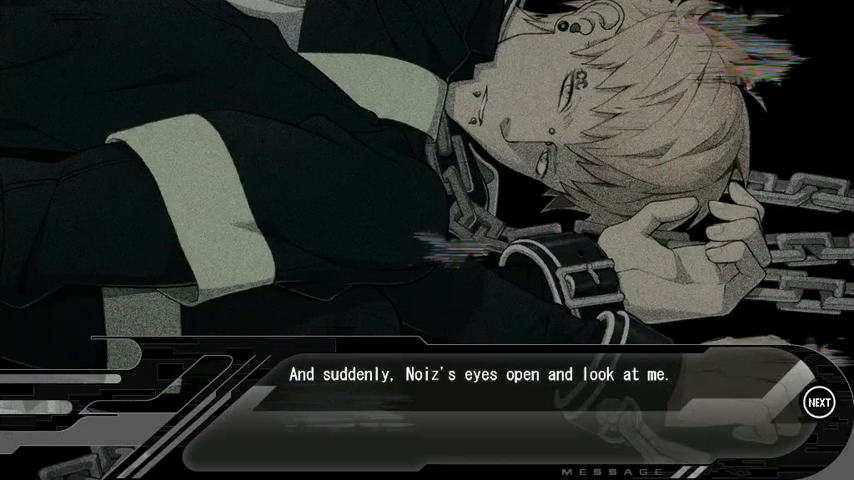
pyautogui.click(817, 401)
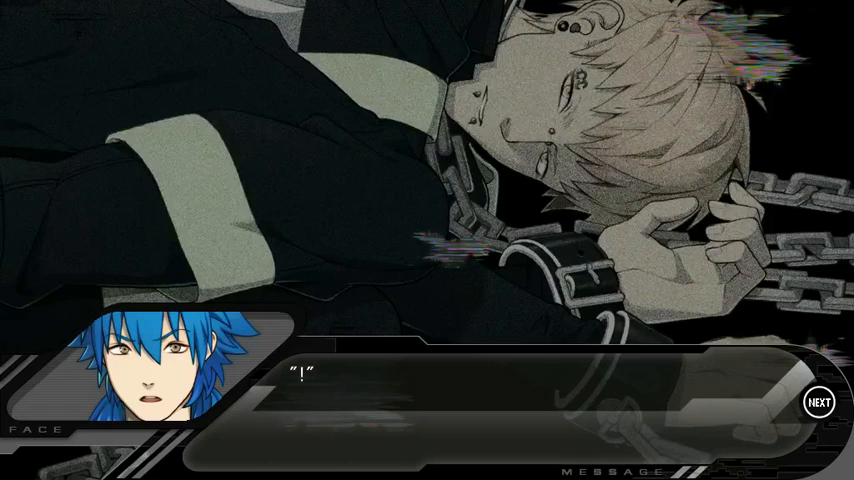
pyautogui.click(817, 402)
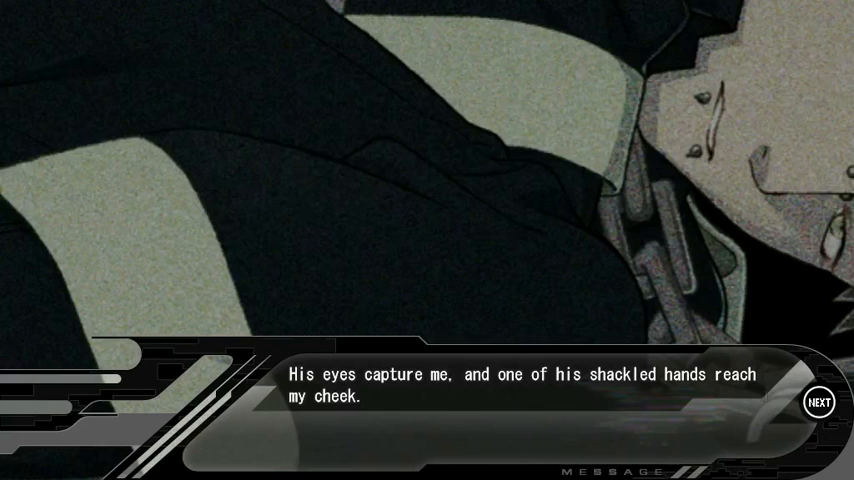
pyautogui.click(817, 402)
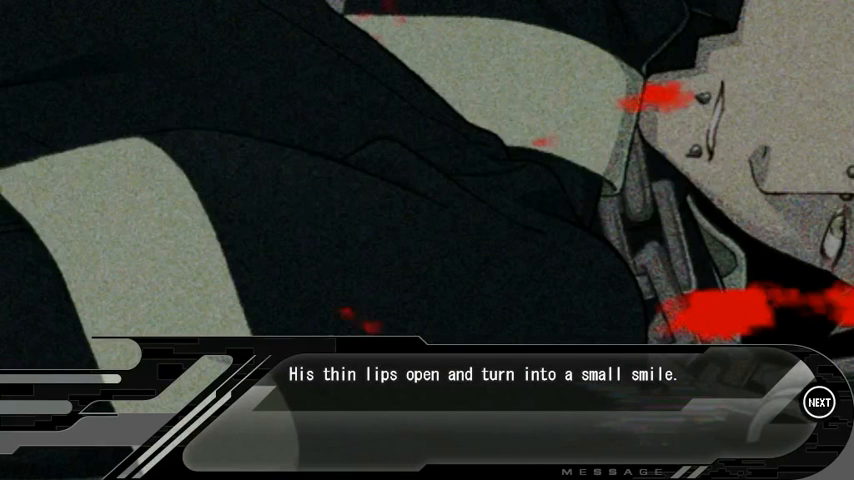
pyautogui.click(817, 401)
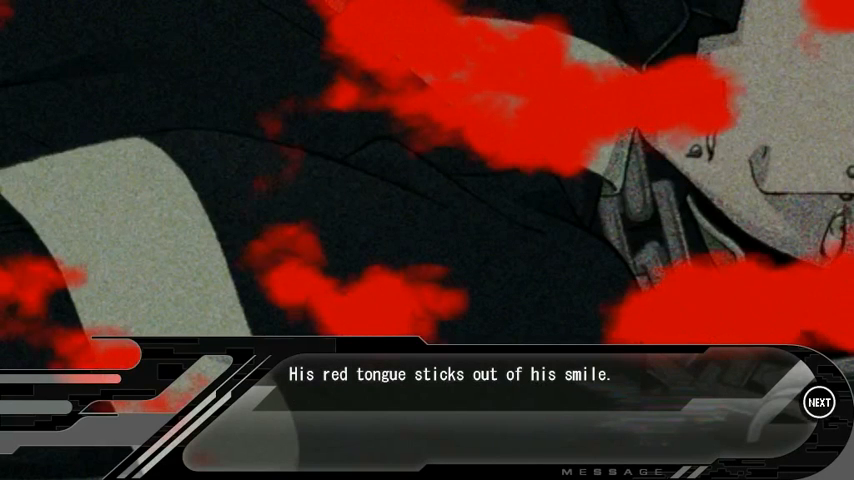
pyautogui.click(817, 401)
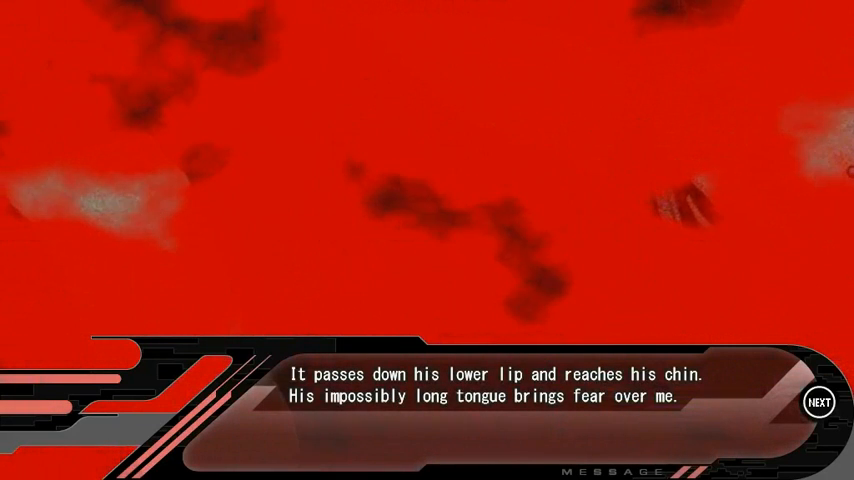
# - Advance through Noiz holding Aoba's face, the tongue line and closing eyes to the street scene
pyautogui.click(818, 401)
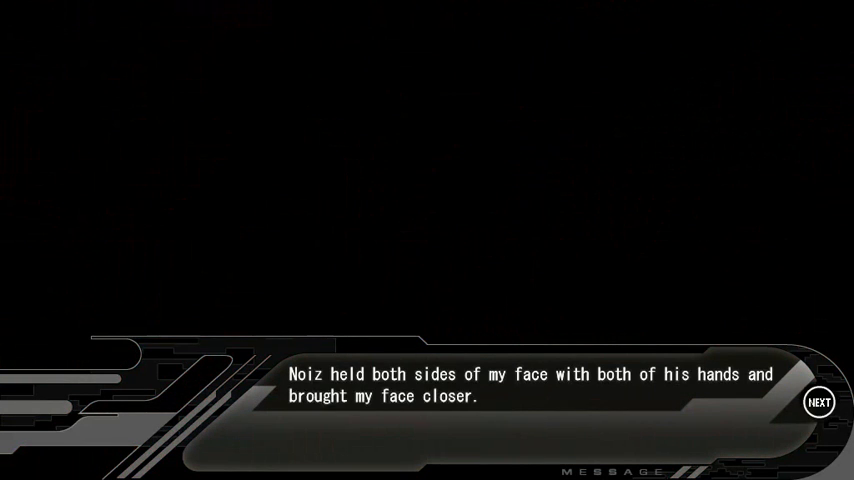
pyautogui.click(818, 401)
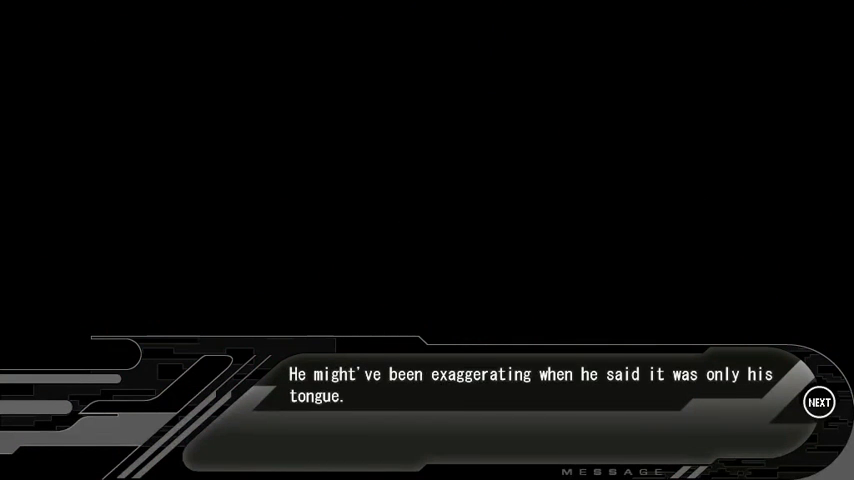
pyautogui.click(817, 401)
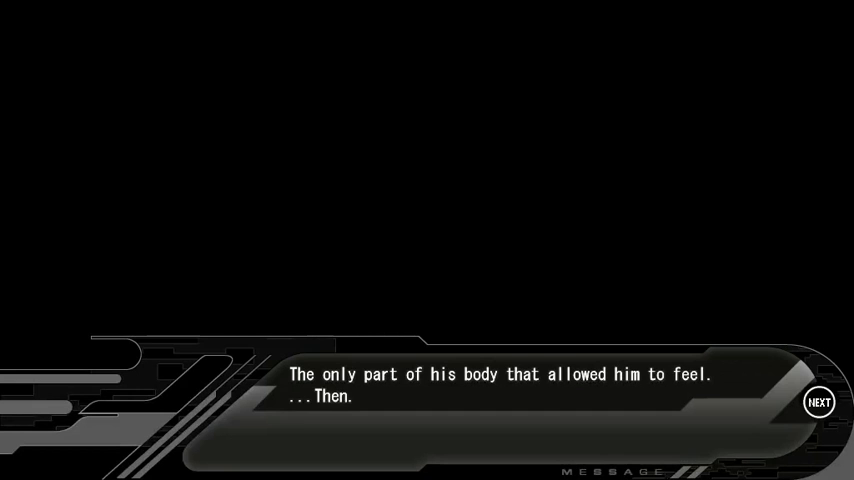
pyautogui.click(818, 402)
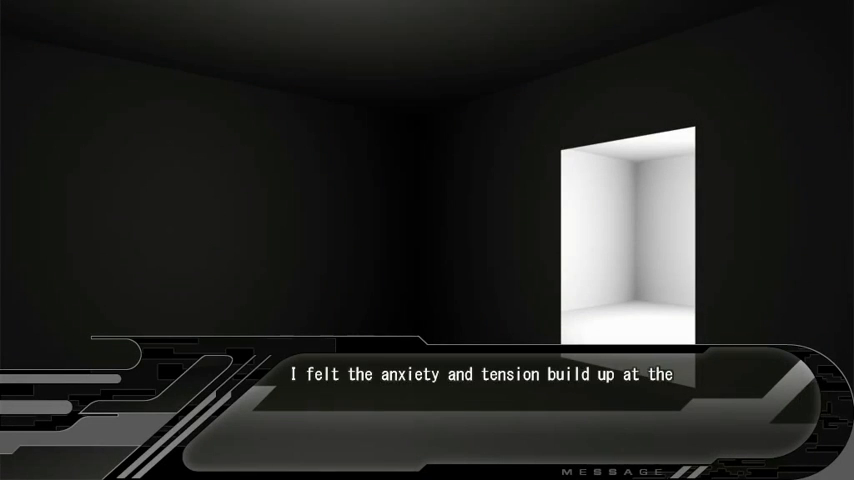
pyautogui.click(427, 374)
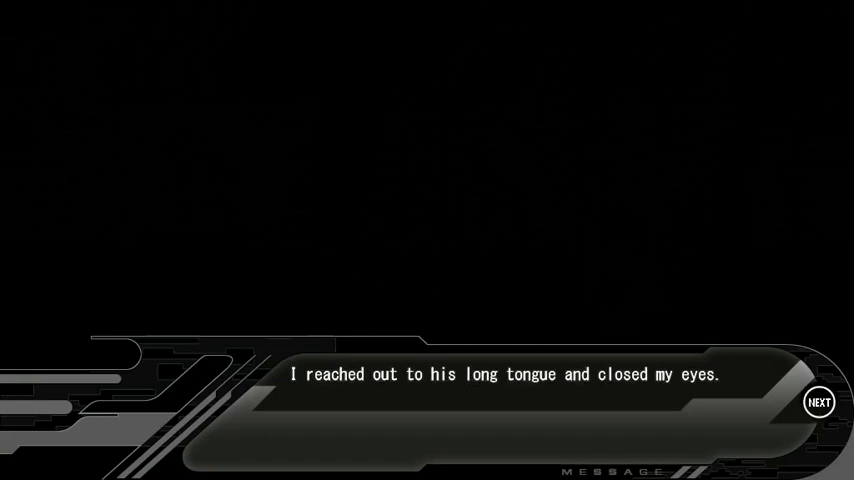
pyautogui.click(818, 401)
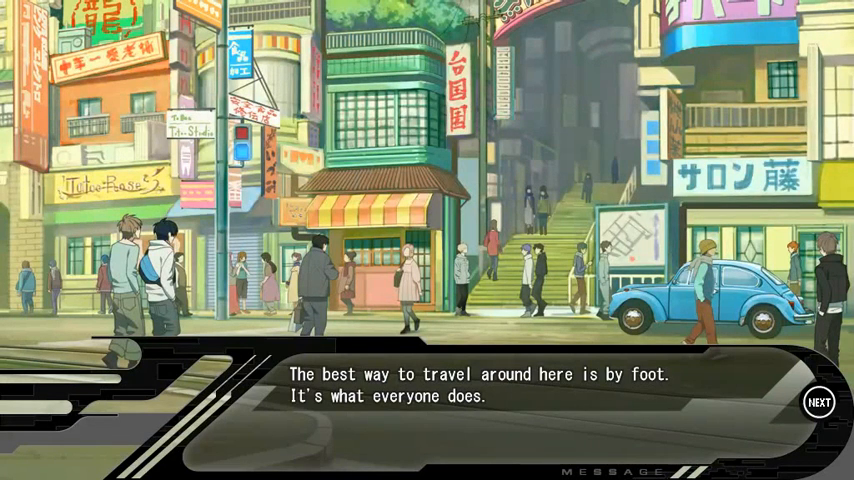
# - Advance through the Old Resident District's unreliable buses, trains and blocked roads narration
pyautogui.click(817, 401)
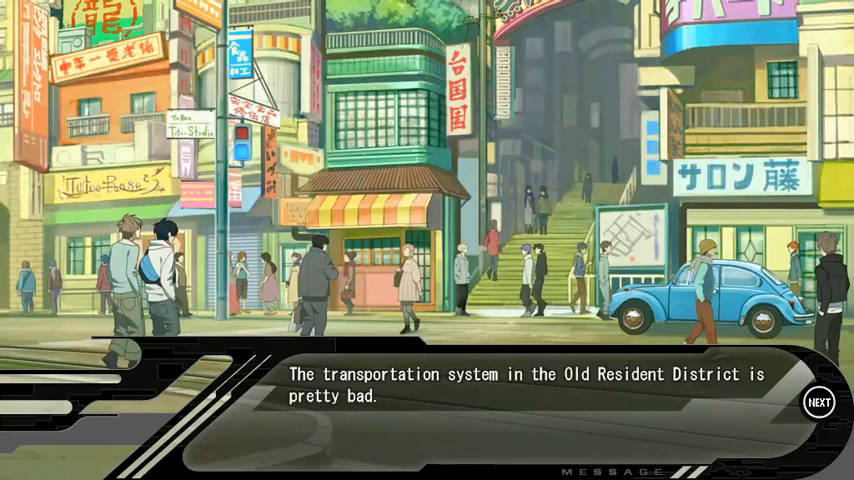
pyautogui.click(817, 401)
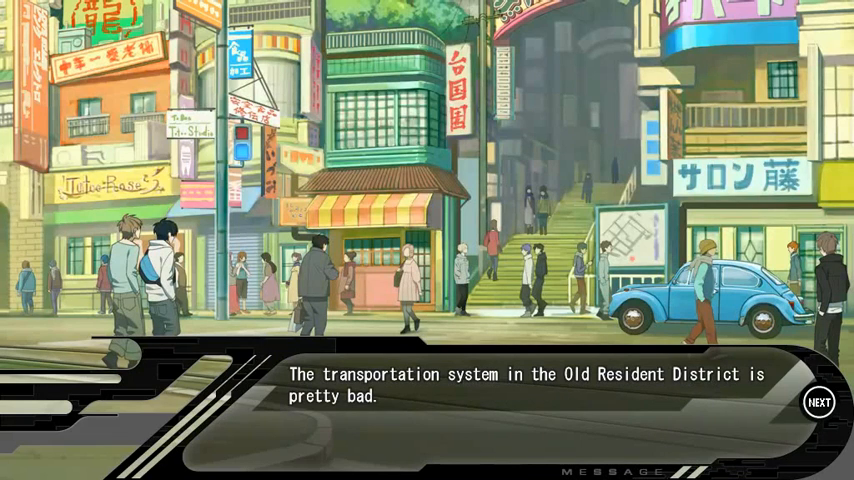
pyautogui.click(817, 401)
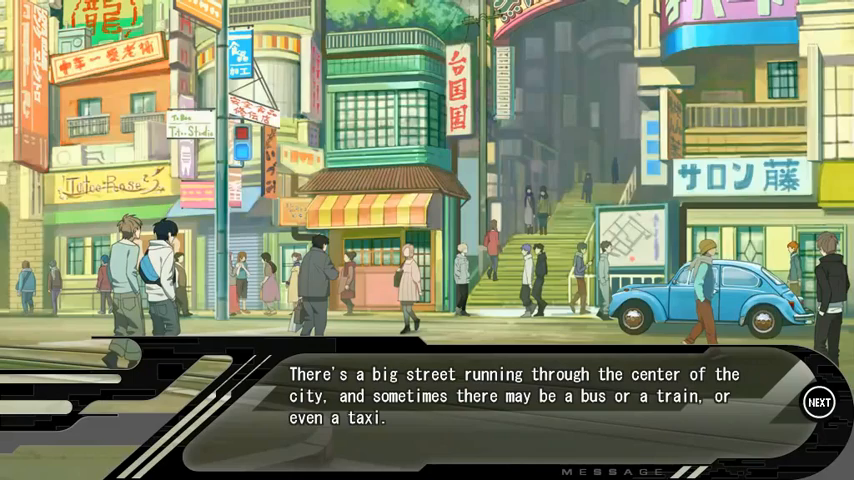
pyautogui.click(818, 401)
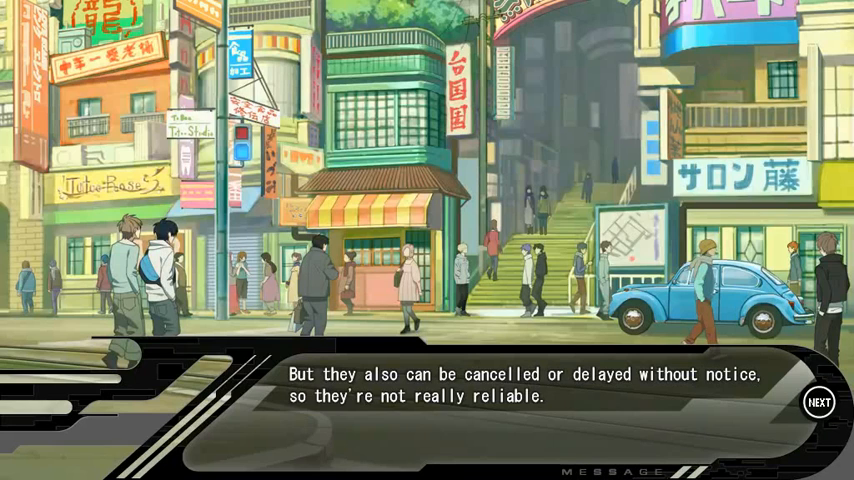
pyautogui.click(818, 401)
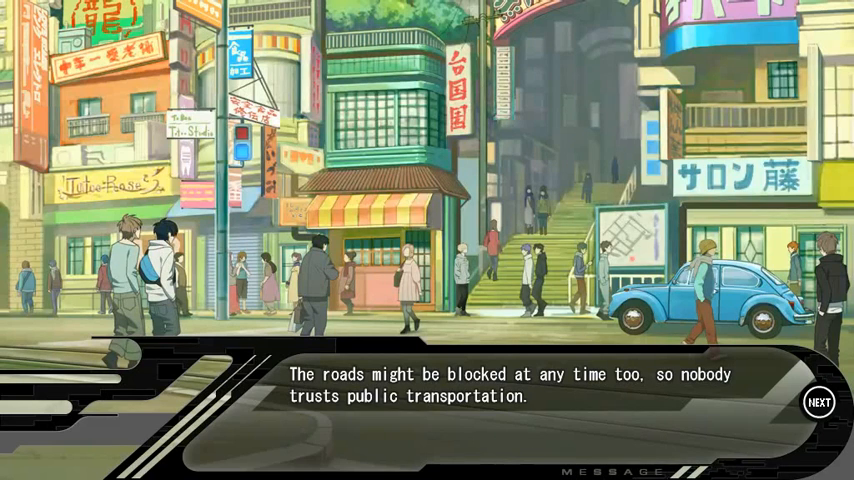
pyautogui.click(817, 401)
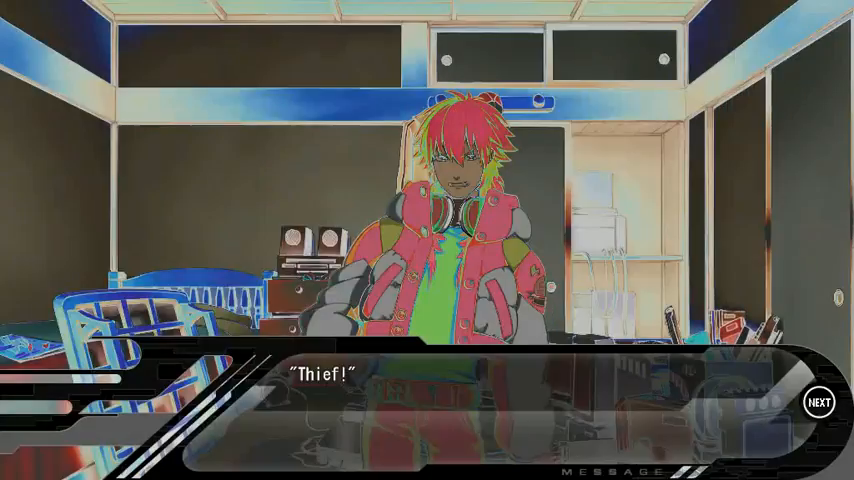
# - Advance past Koujaku's 'Thief!' outburst, the garbled Japanese and repeated 'shut up' text
pyautogui.click(817, 401)
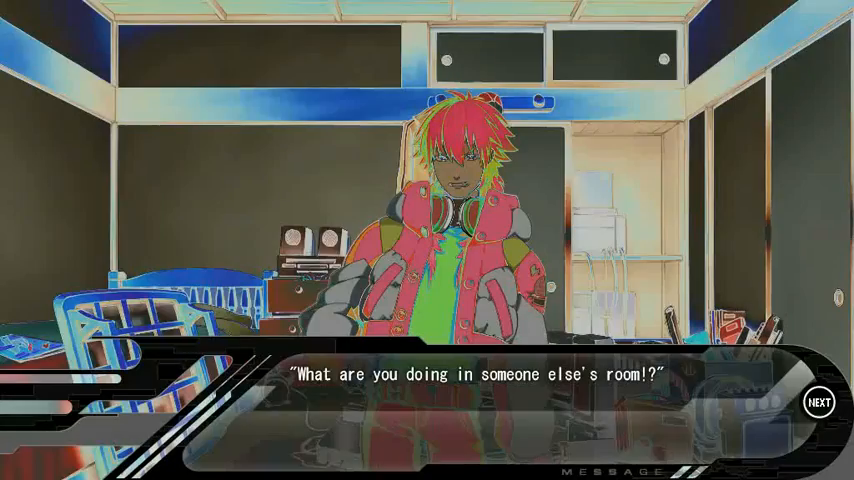
pyautogui.click(817, 401)
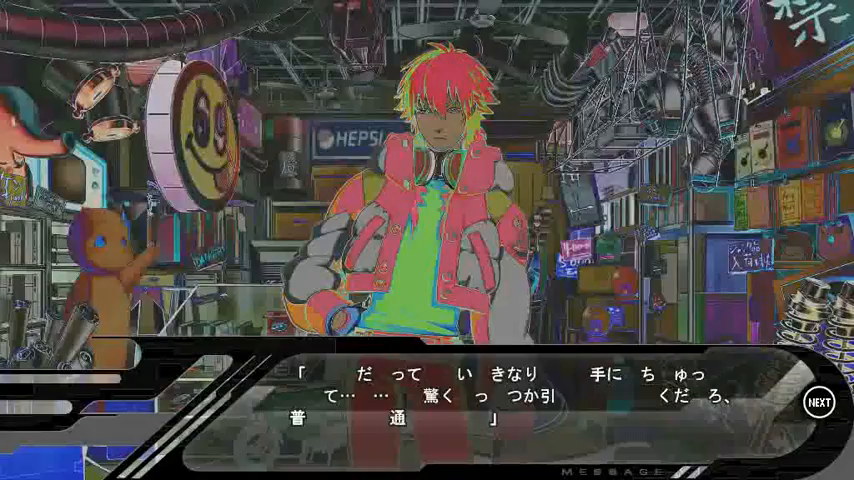
pyautogui.click(818, 400)
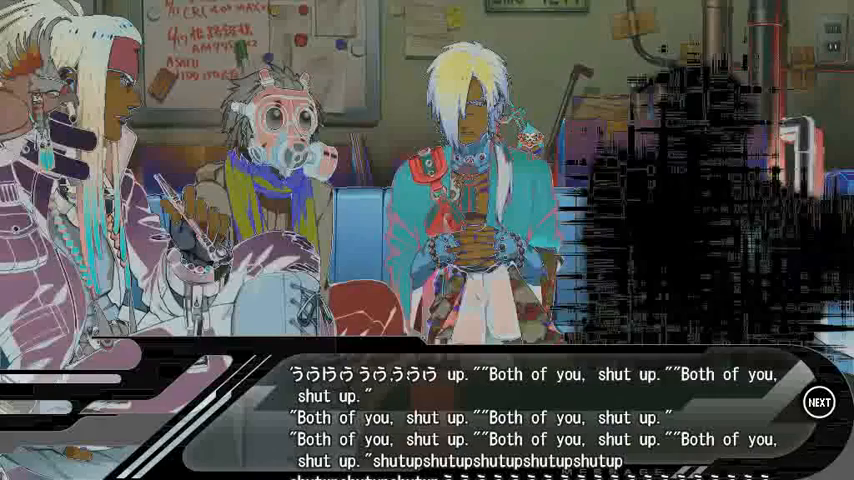
pyautogui.click(818, 401)
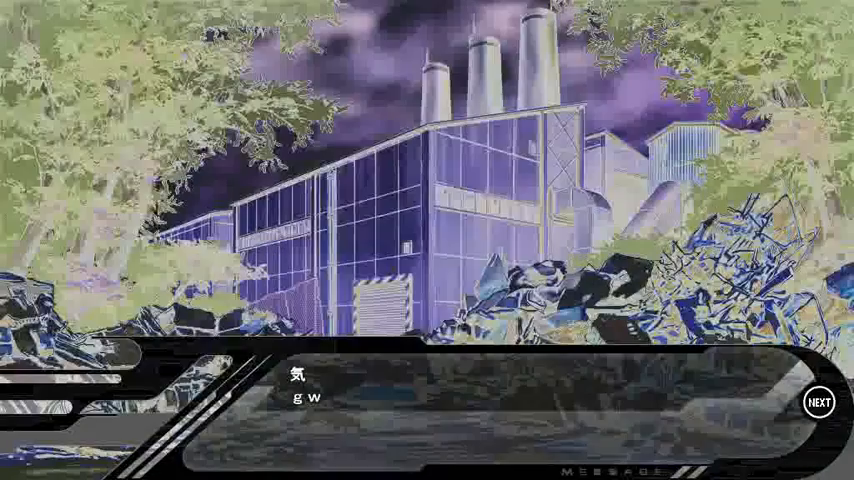
pyautogui.click(817, 401)
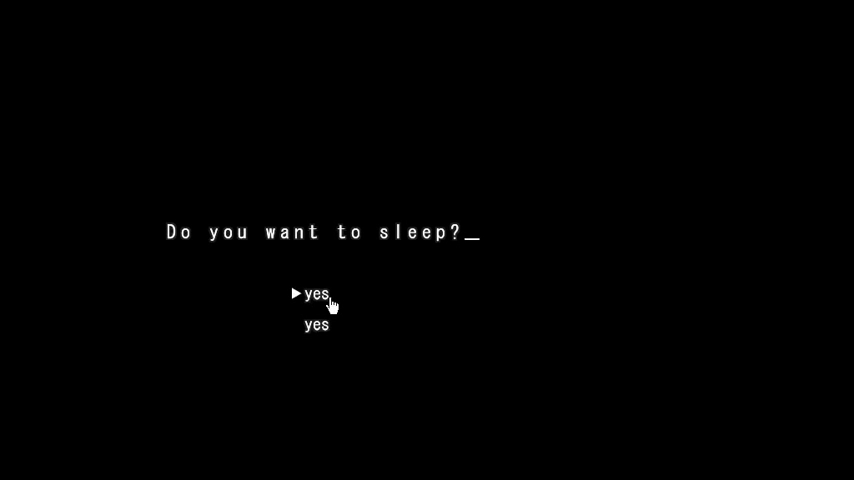
# - Answer yes to the 'Do you want to sleep?' prompt
pyautogui.click(316, 293)
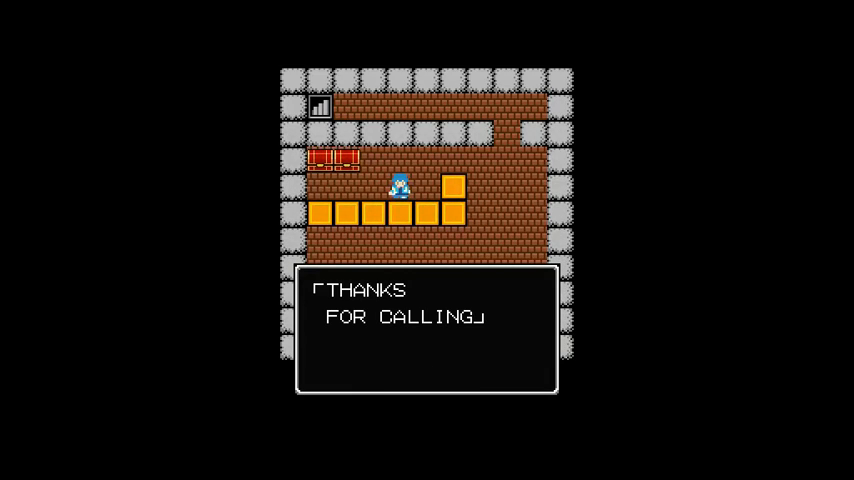
# - Advance the phone call from 'THANKS FOR CALLING' through the data request to 'RHYME? NO WAY.'
pyautogui.press('enter')
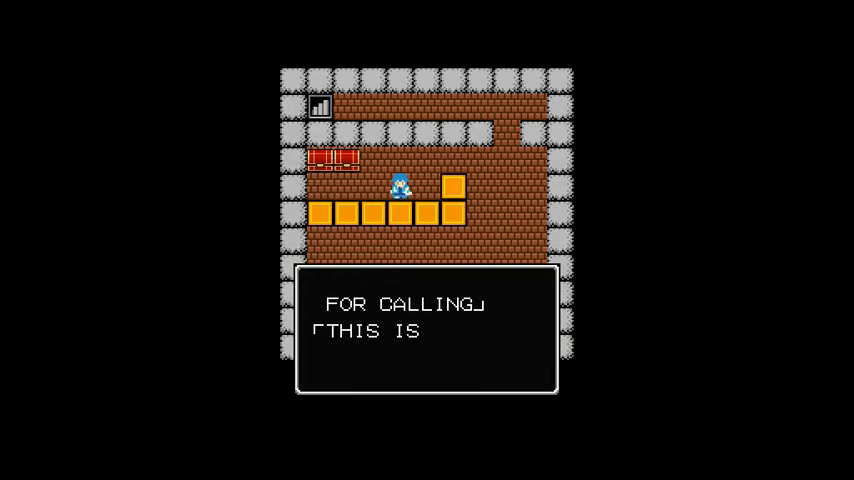
pyautogui.press('enter')
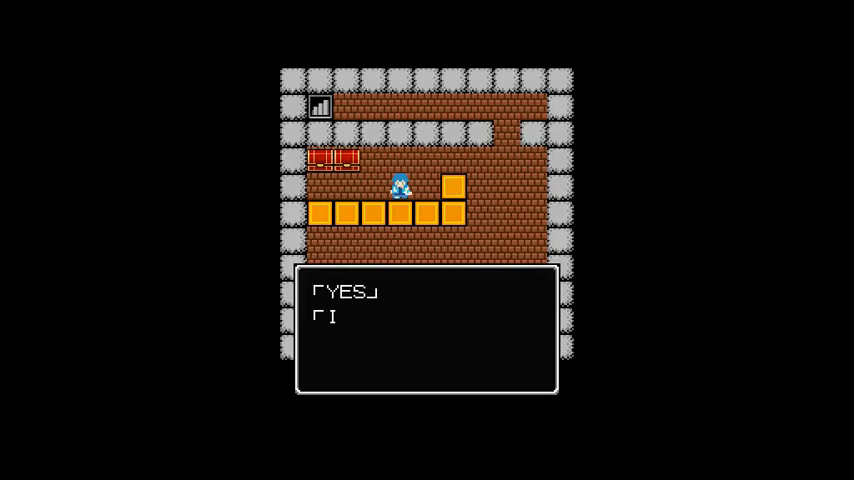
pyautogui.press('enter')
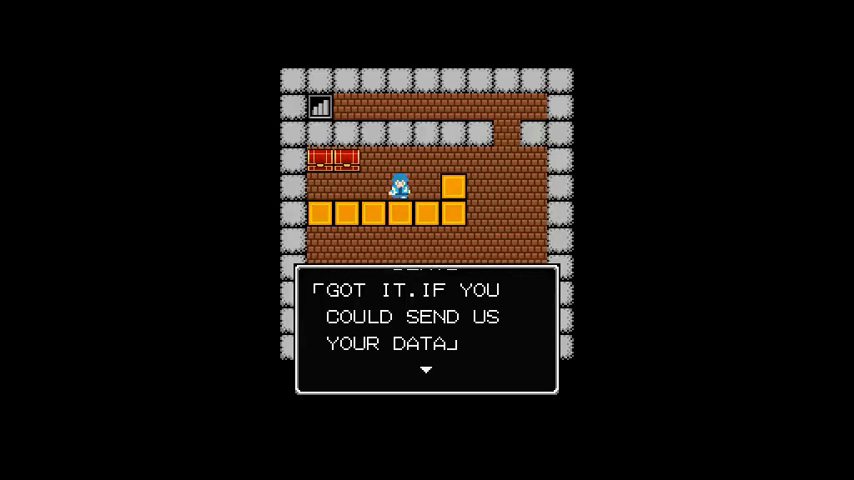
pyautogui.press('enter')
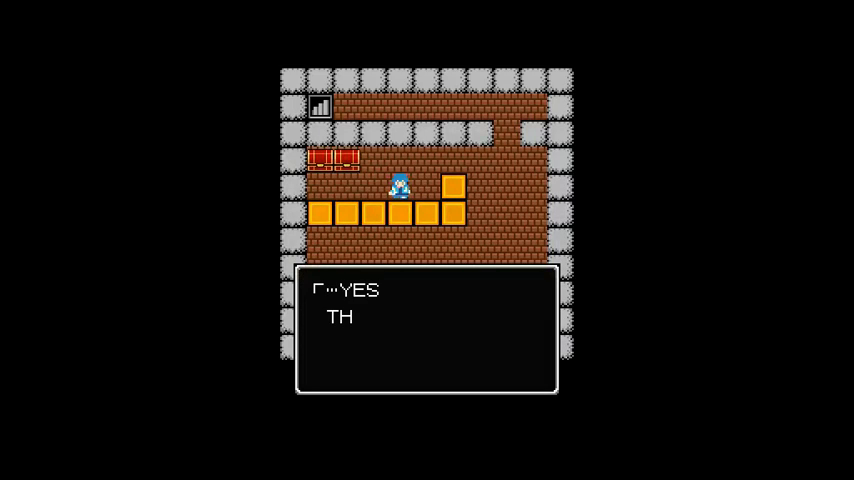
pyautogui.press('enter')
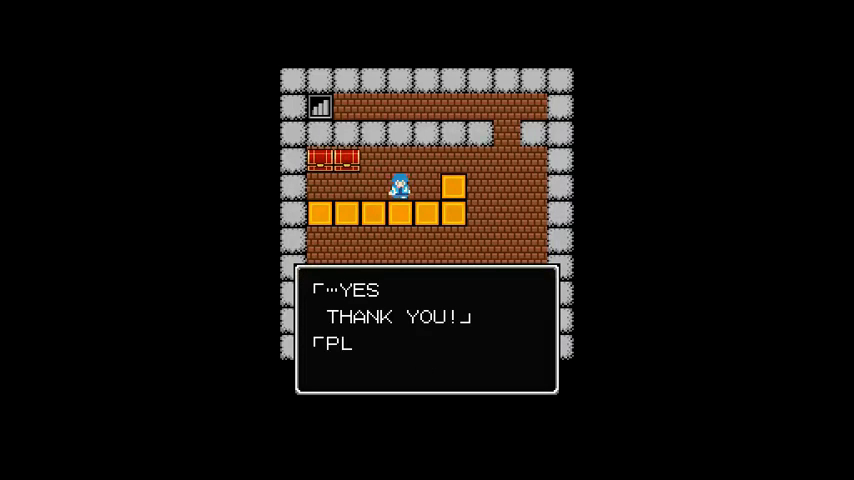
pyautogui.press('enter')
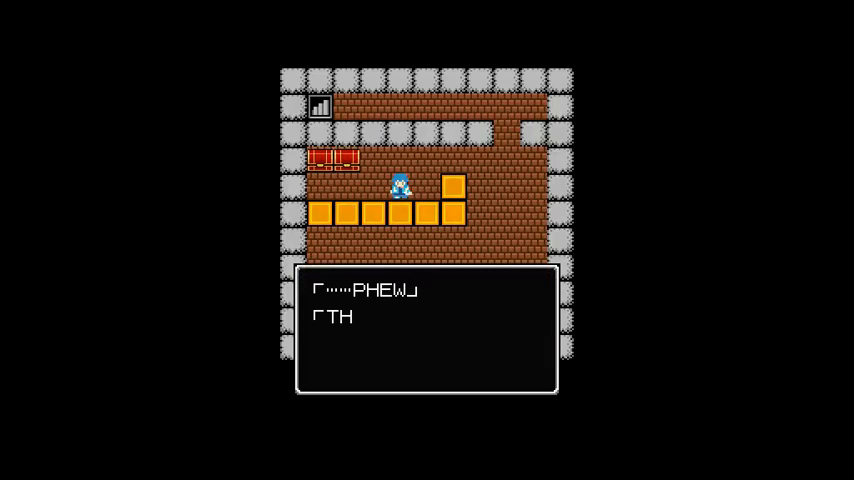
pyautogui.press('enter')
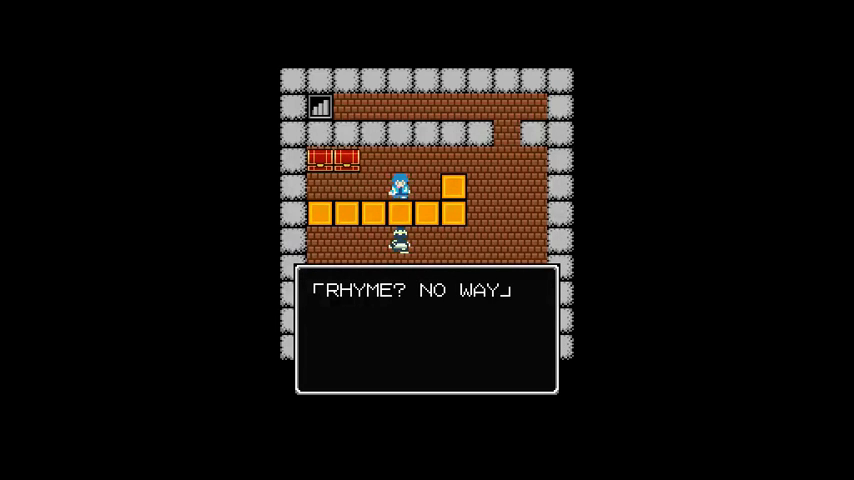
# - Advance past the refusal, the '...CHK' and the 'JOIN MY TE…' invitation
pyautogui.press('enter')
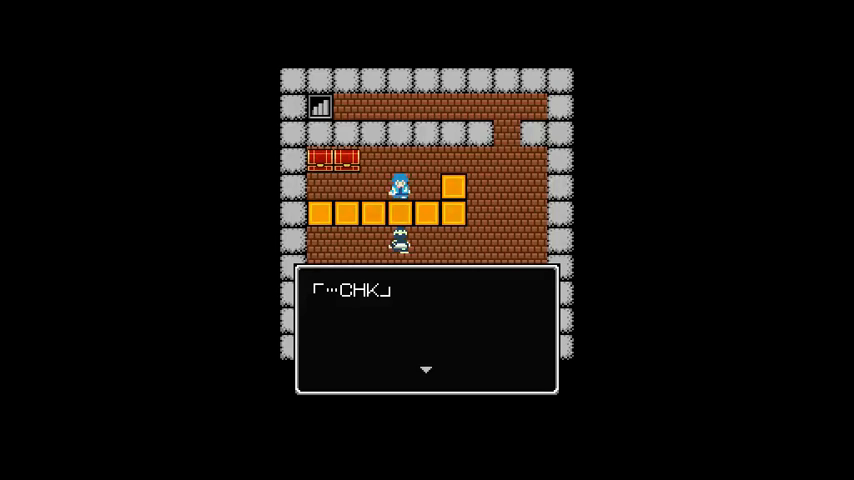
pyautogui.press('enter')
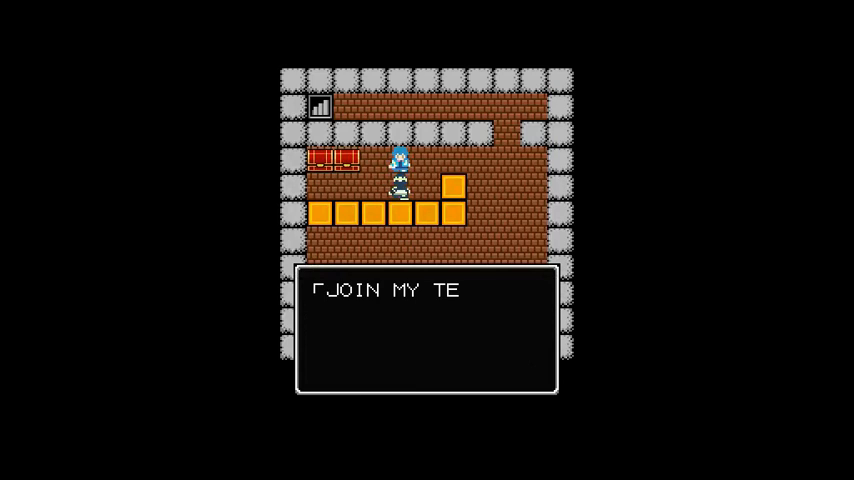
pyautogui.press('enter')
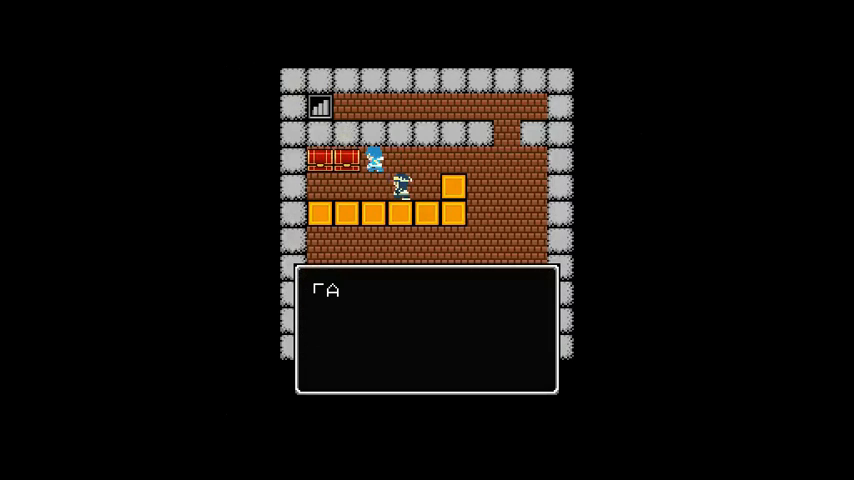
# - Advance through the in-the-way and feels-off remarks in the brick room talk
pyautogui.press('enter')
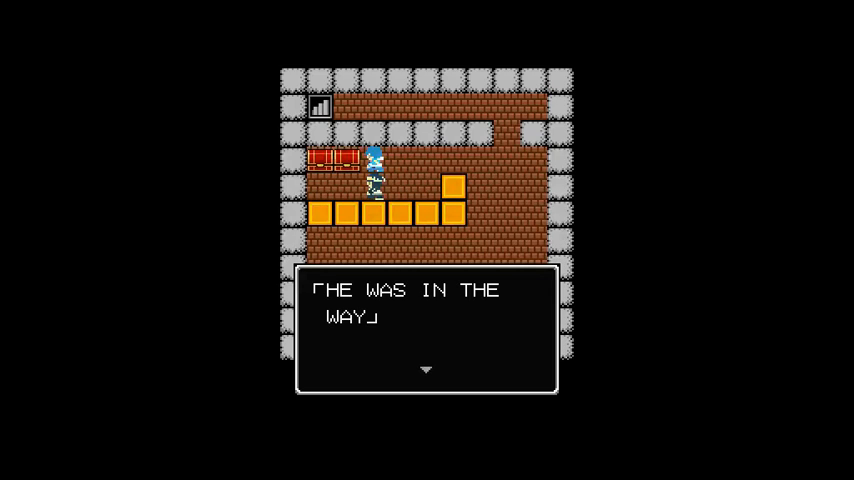
pyautogui.press('enter')
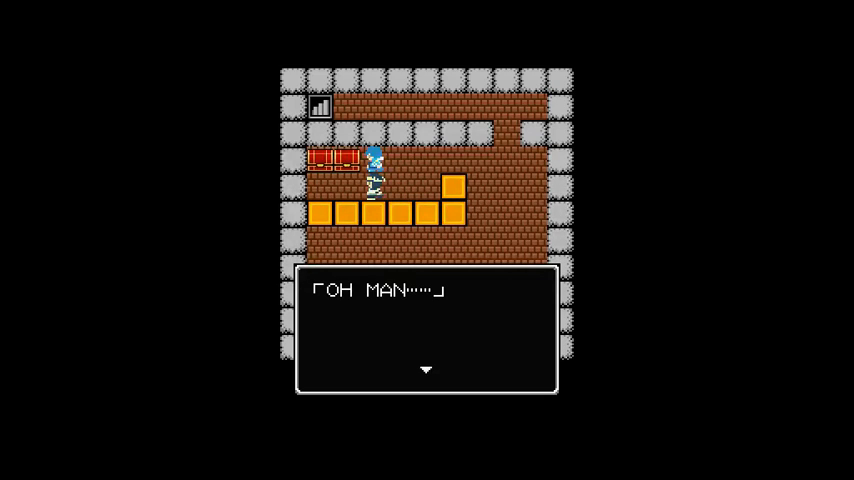
pyautogui.press('enter')
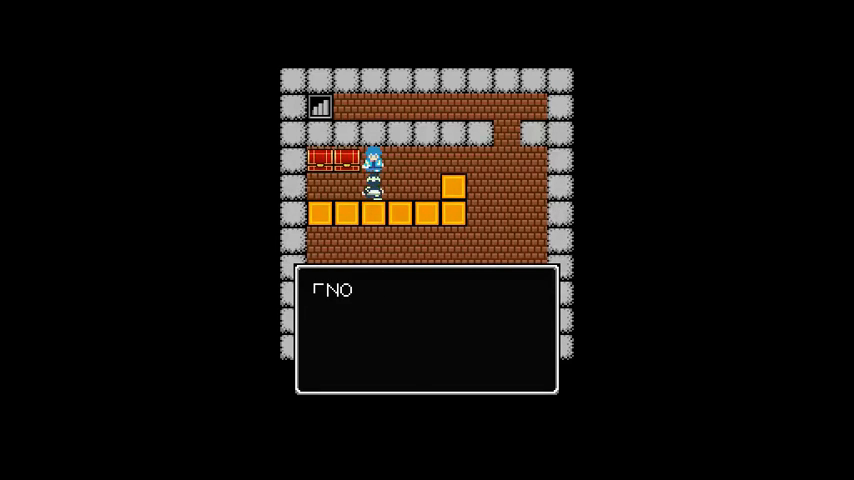
pyautogui.press('enter')
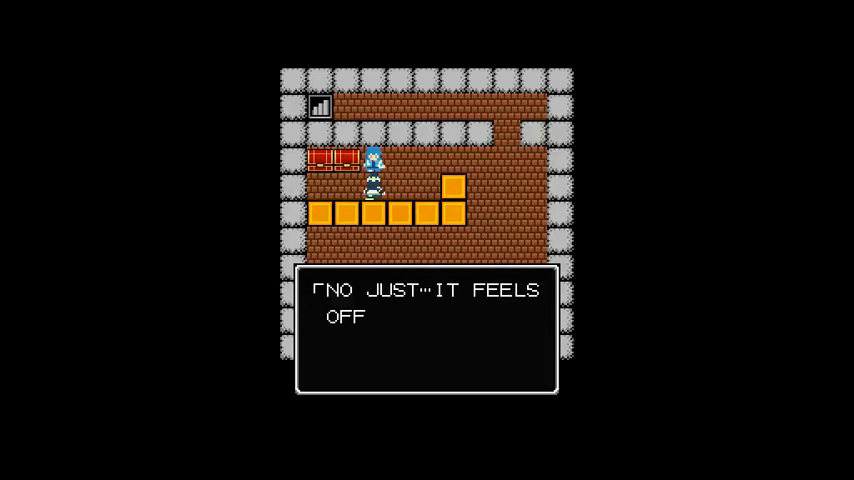
pyautogui.press('enter')
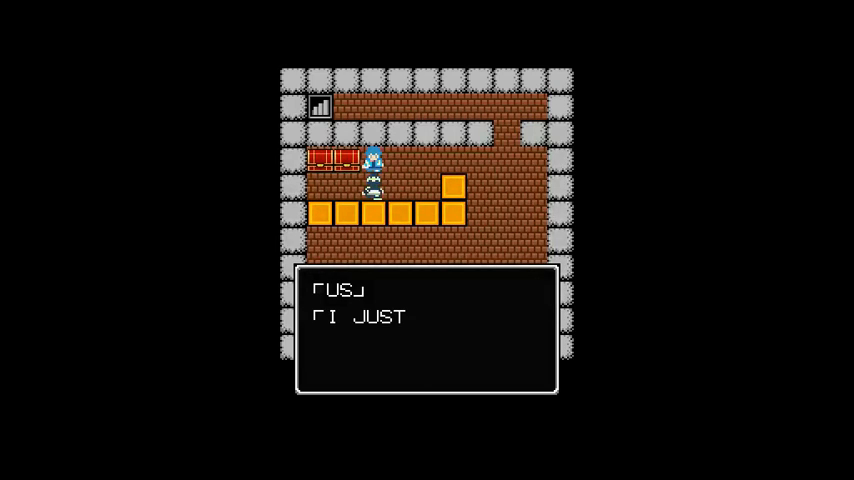
pyautogui.press('enter')
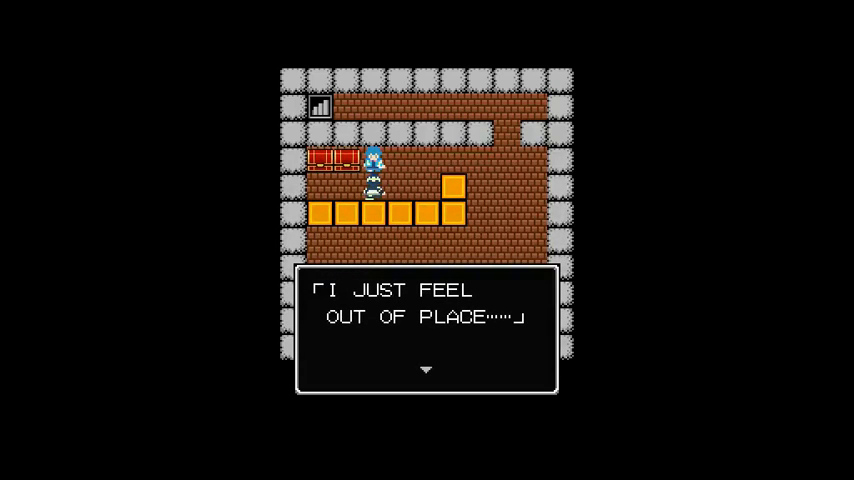
# - Continue past the out-of-place lines and muttering exchange to 'LETS GO, RHYME IS STARTING'
pyautogui.press('enter')
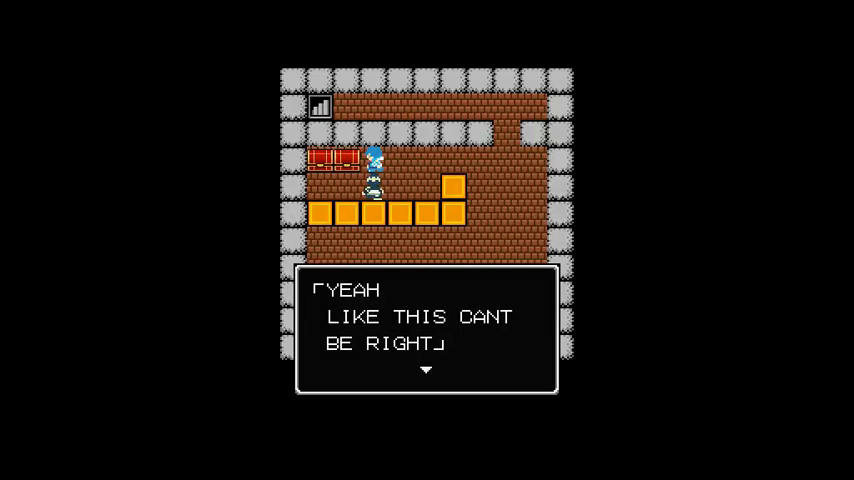
pyautogui.press('enter')
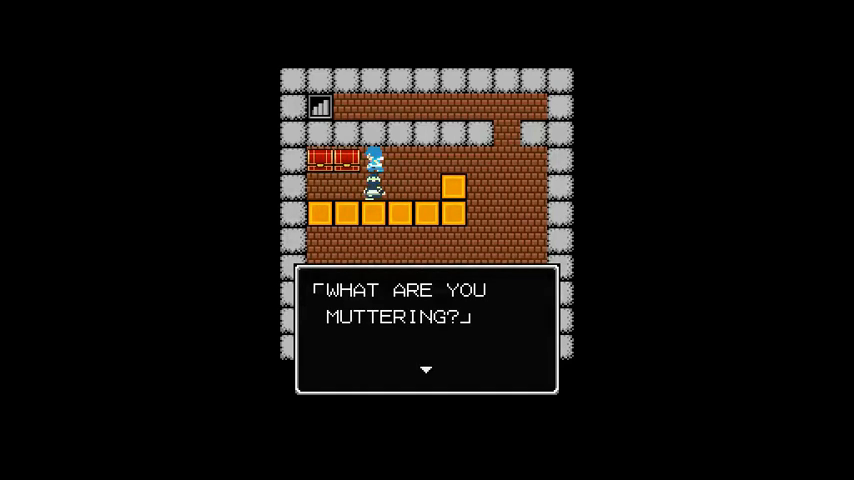
pyautogui.press('enter')
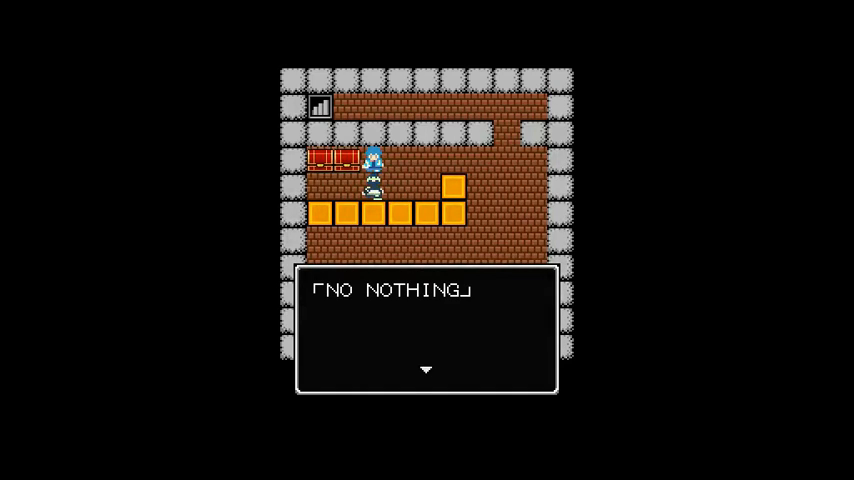
pyautogui.press('enter')
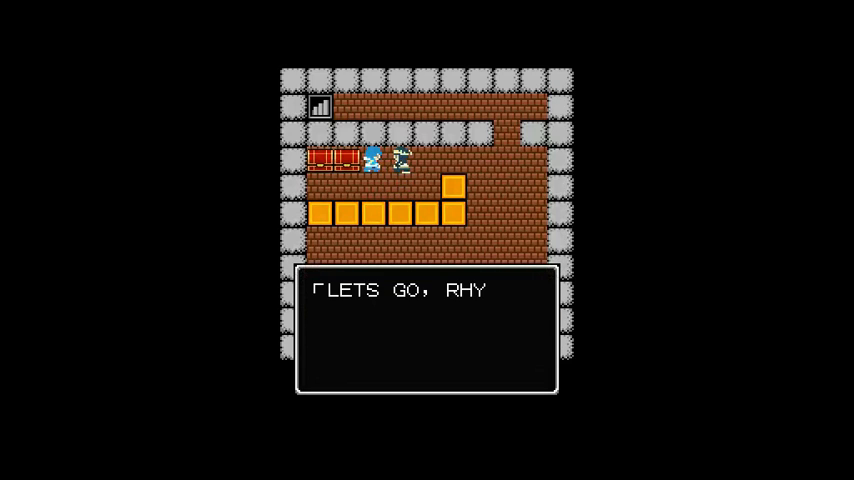
pyautogui.press('enter')
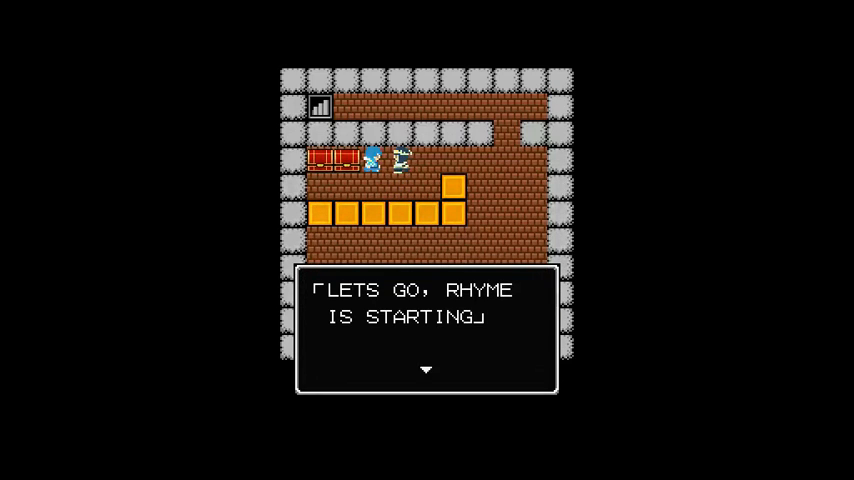
pyautogui.press('enter')
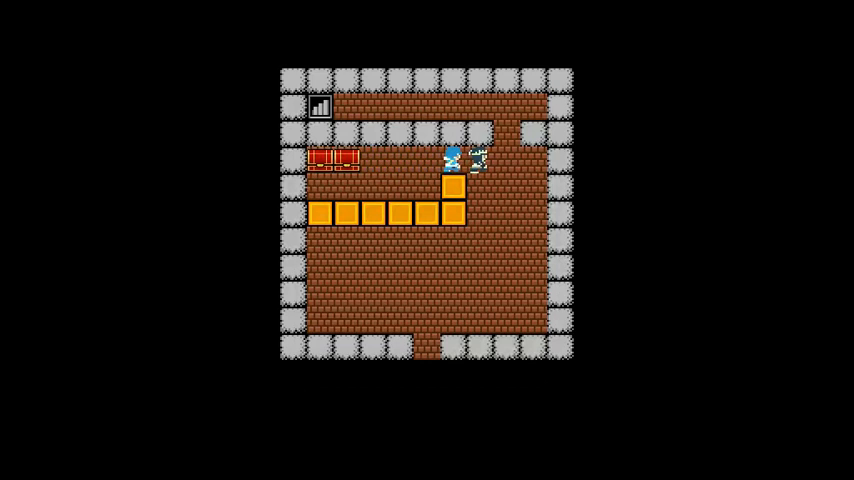
# - Let the companion walk alone around the golden blocks toward the lower exit
pyautogui.press('Down')
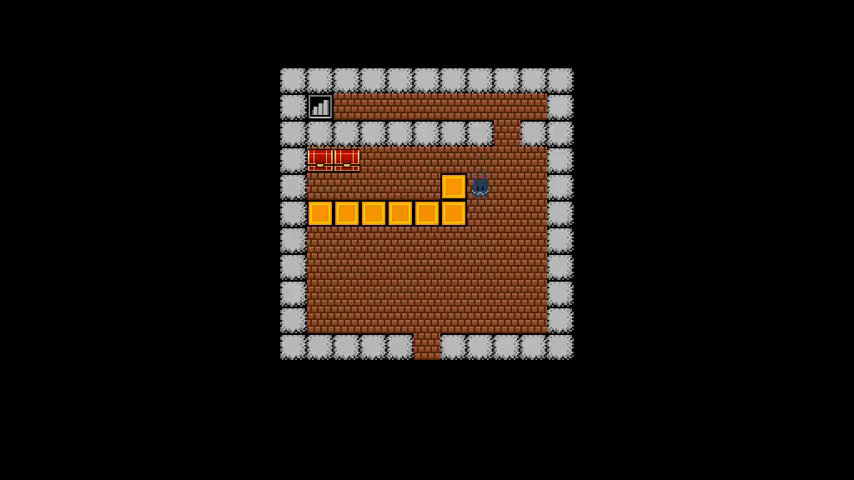
pyautogui.press('Down')
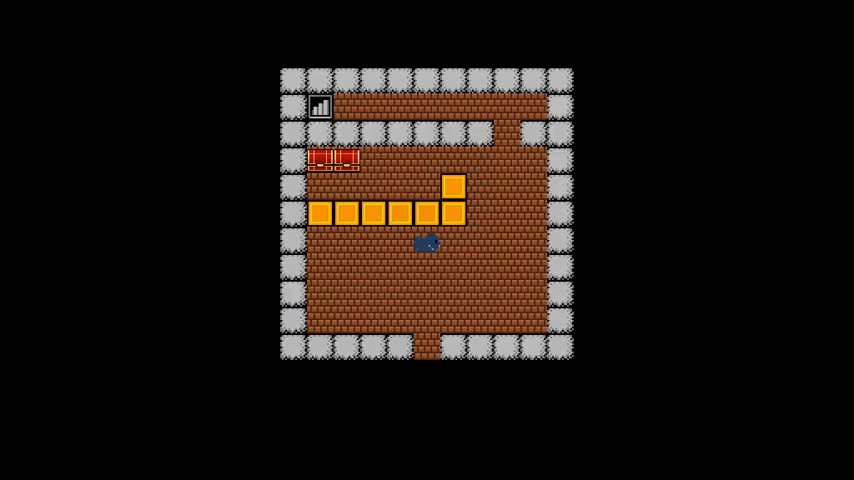